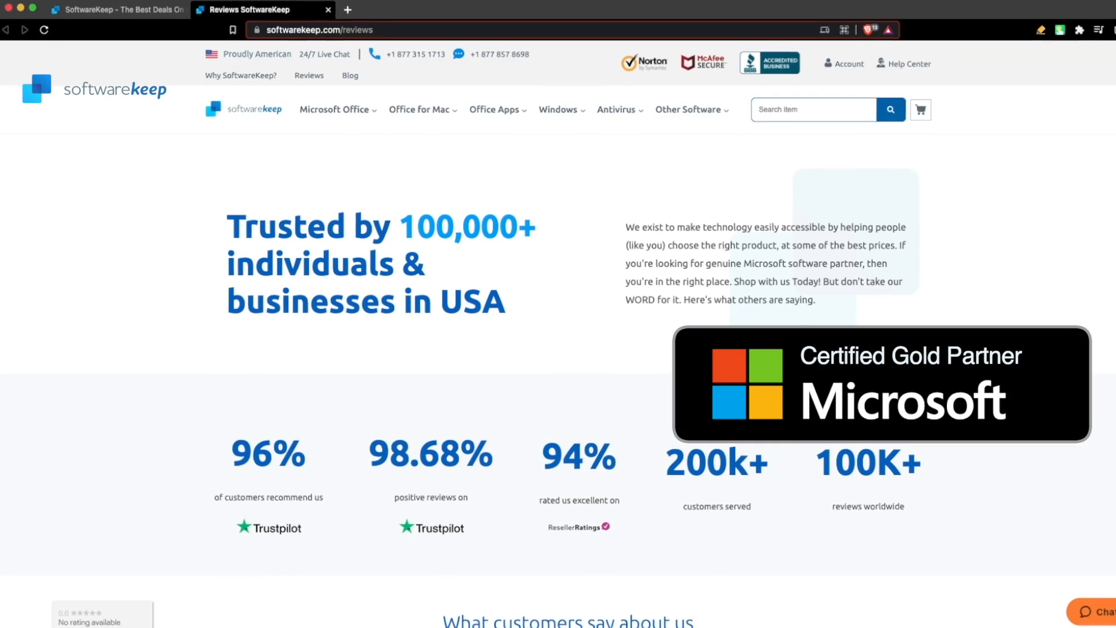
- Browse softwarekeep.com and scroll through its ordering steps
click(122, 9)
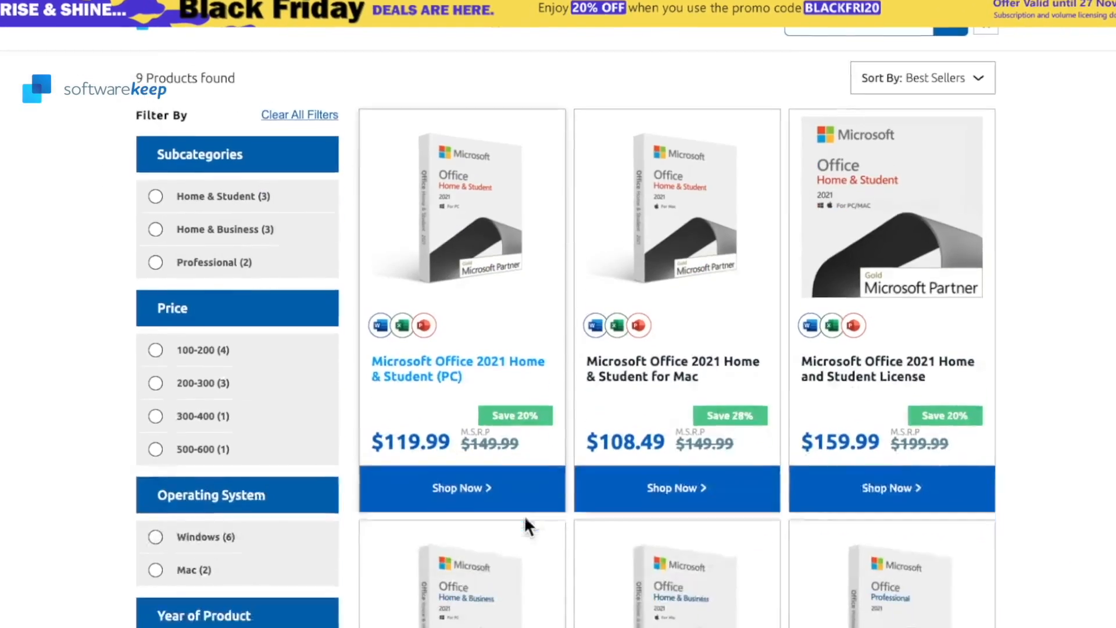
scroll(down, 3)
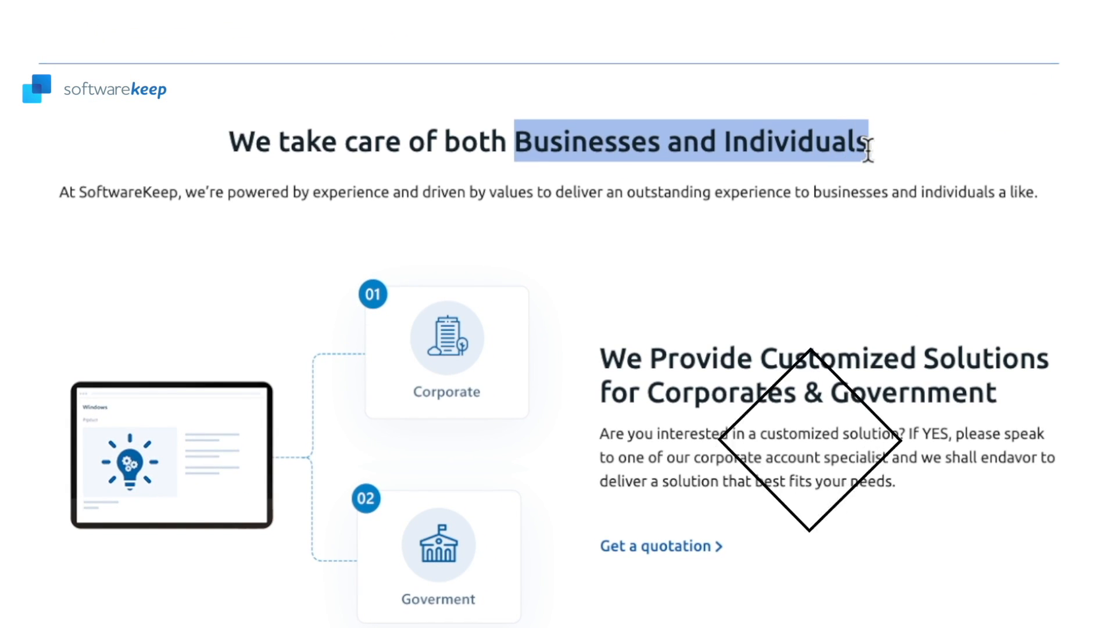
scroll(down, 3)
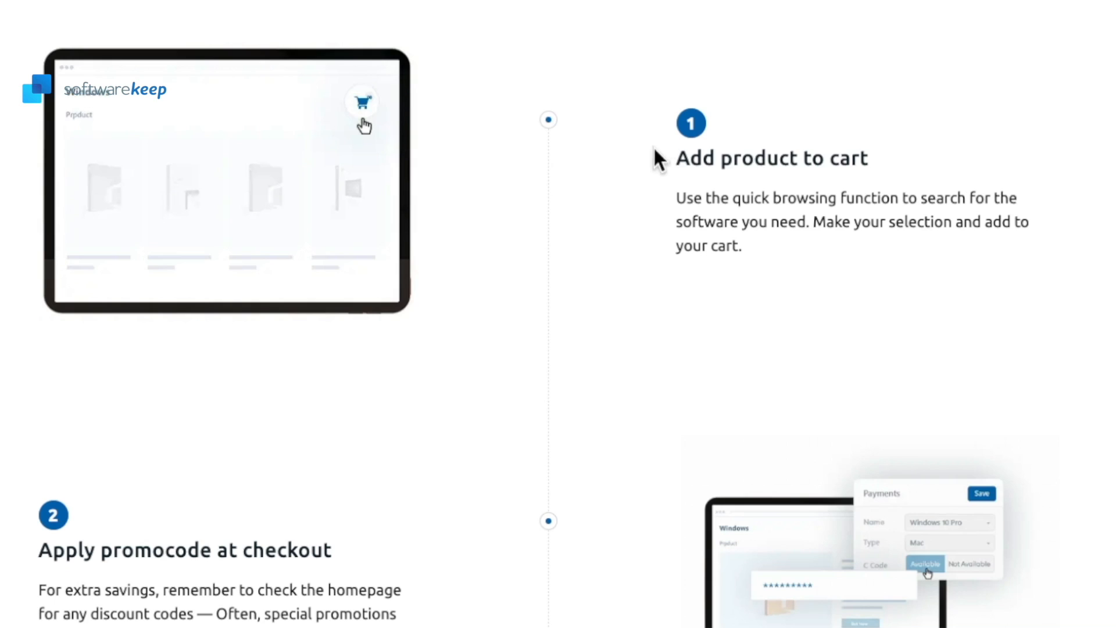
scroll(down, 3)
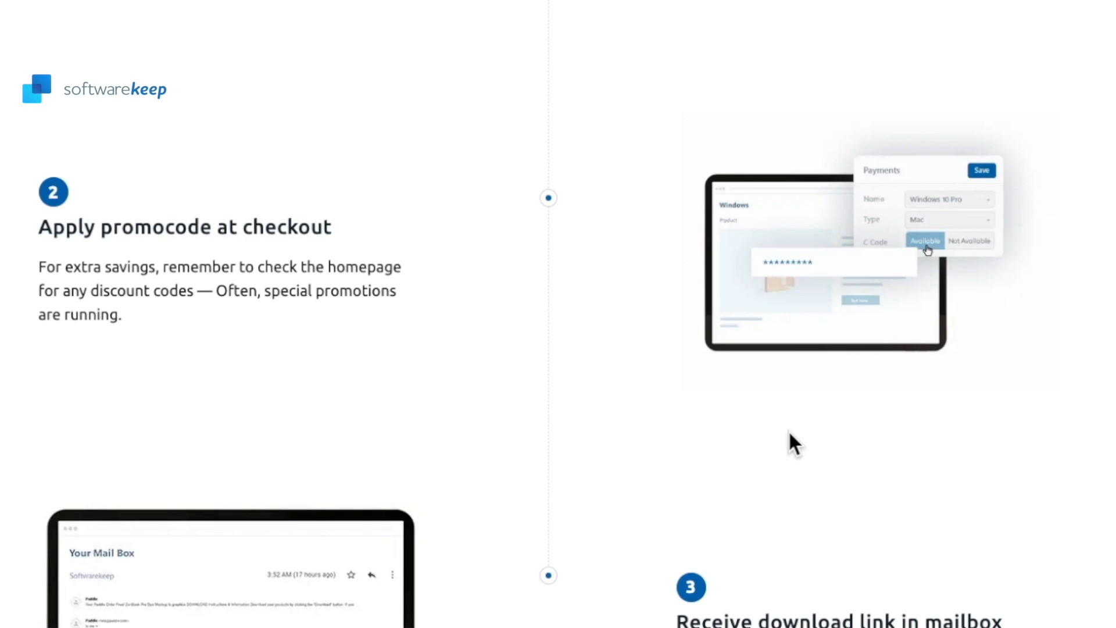
scroll(down, 3)
text(i needed help for)
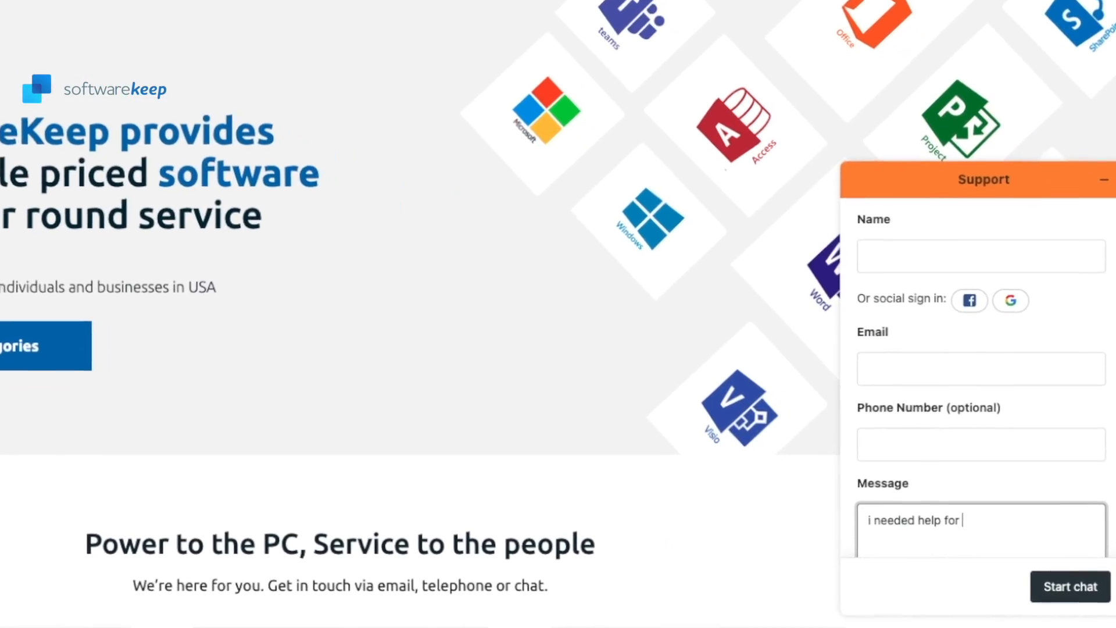
- Add Microsoft Office for Mac 2021 Home & Student to the cart and apply promo code HTG20
text(activation)
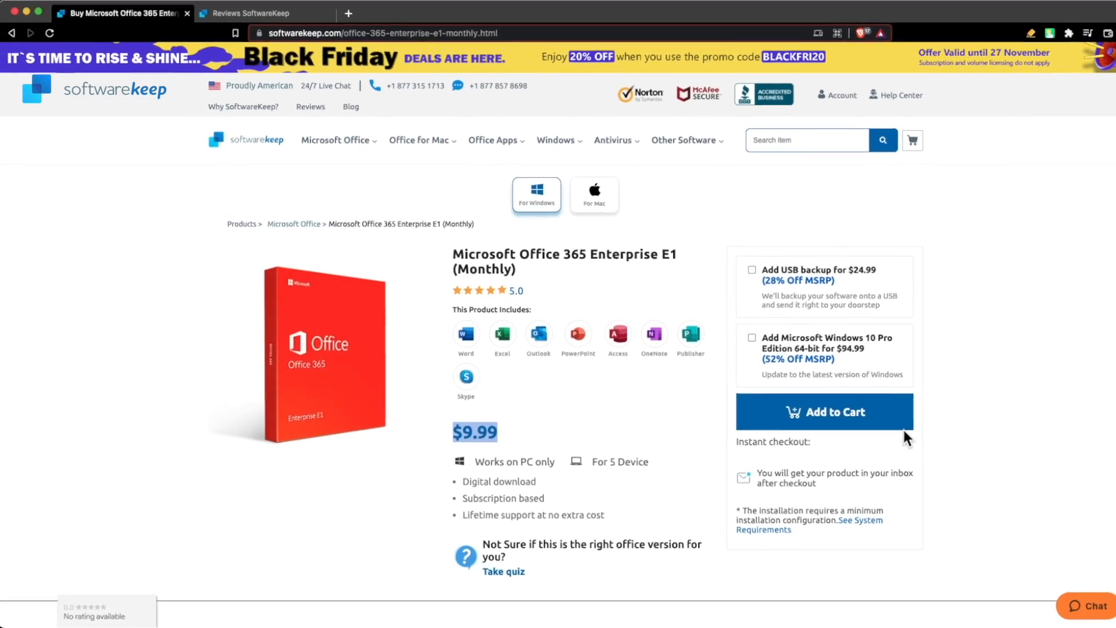
click(825, 411)
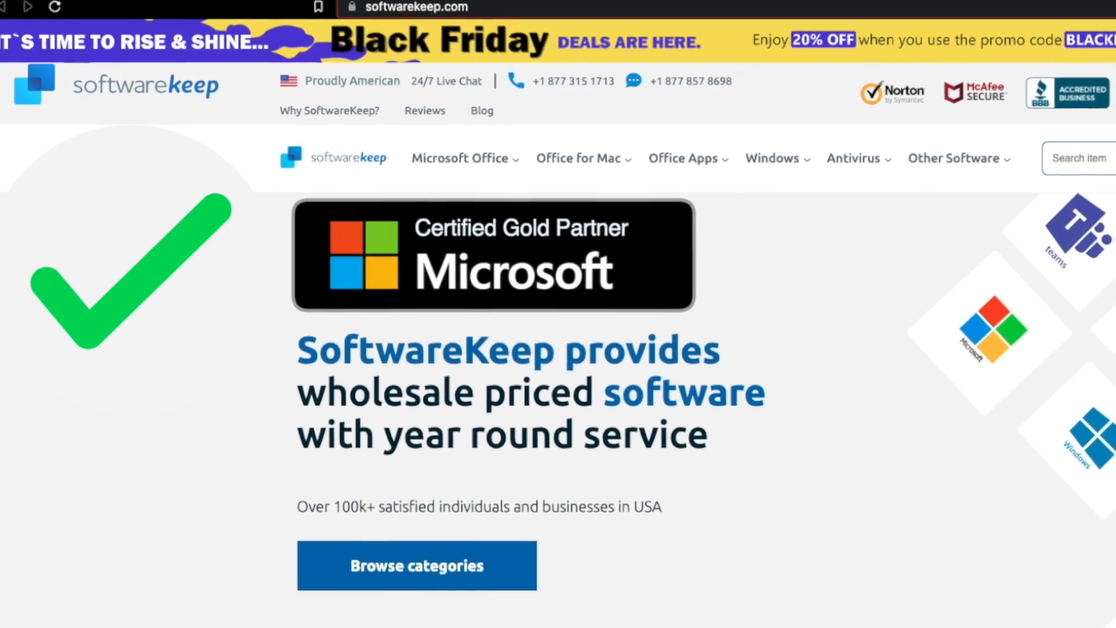
click(578, 158)
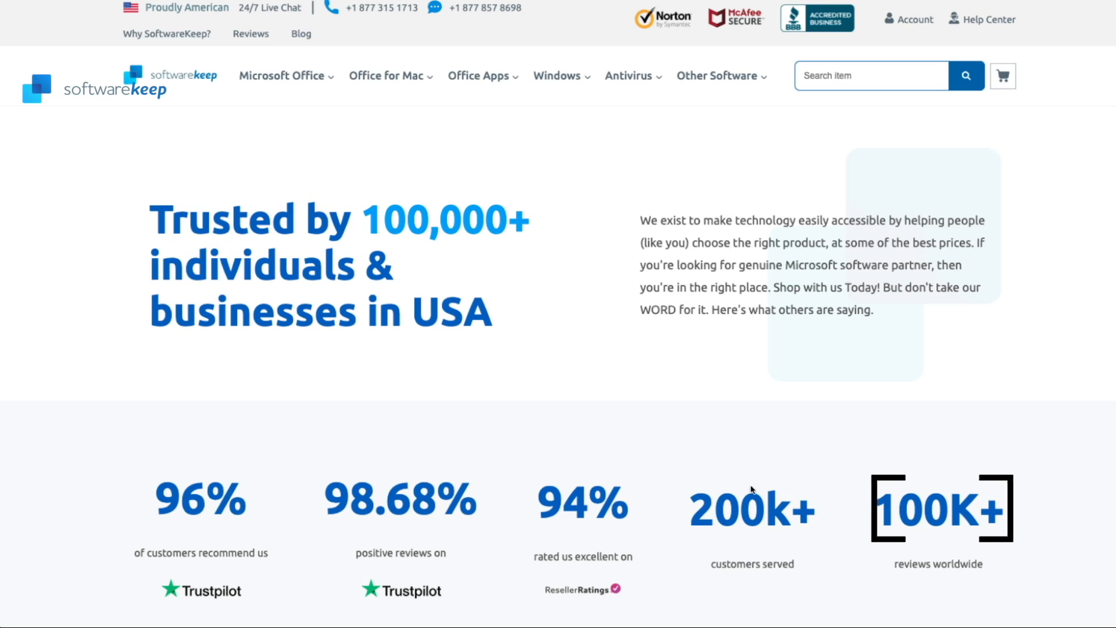
scroll(down, 3)
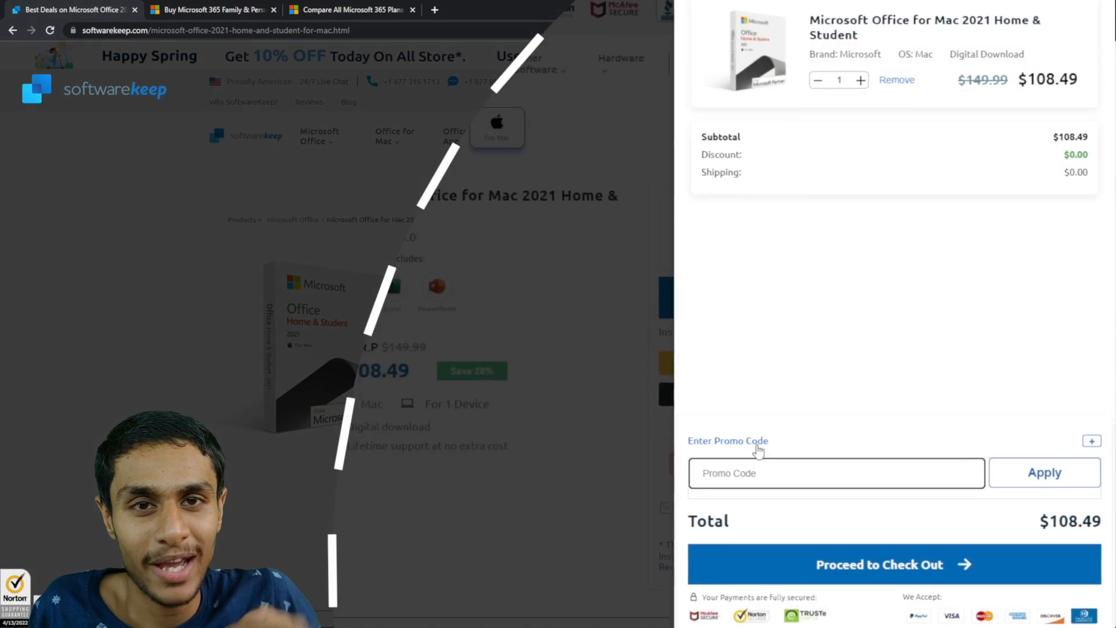
text(HTG2)
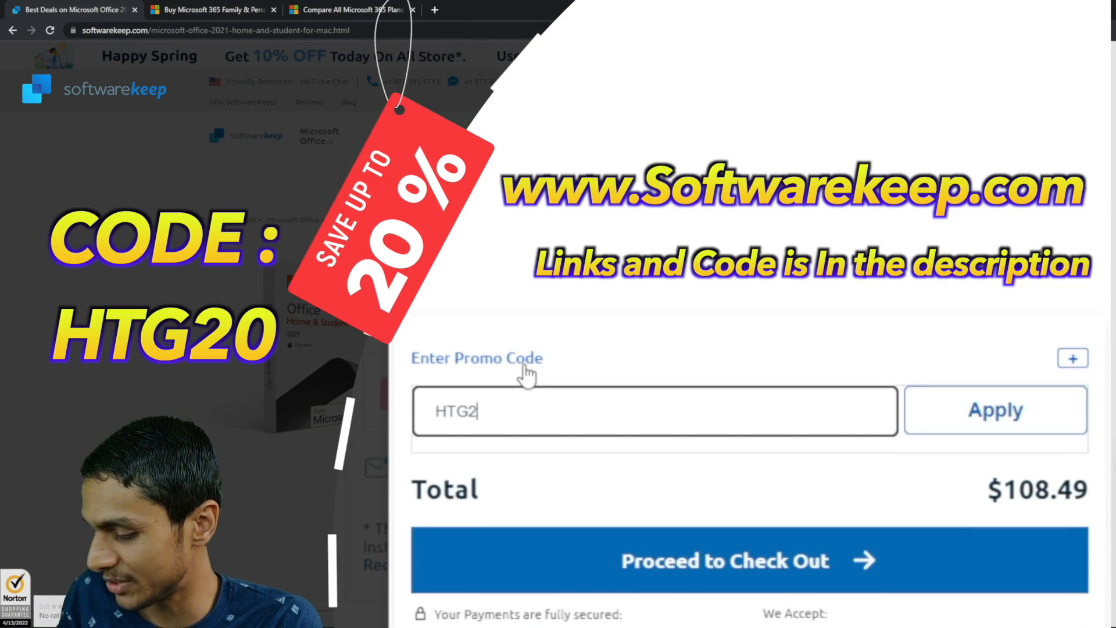
click(995, 410)
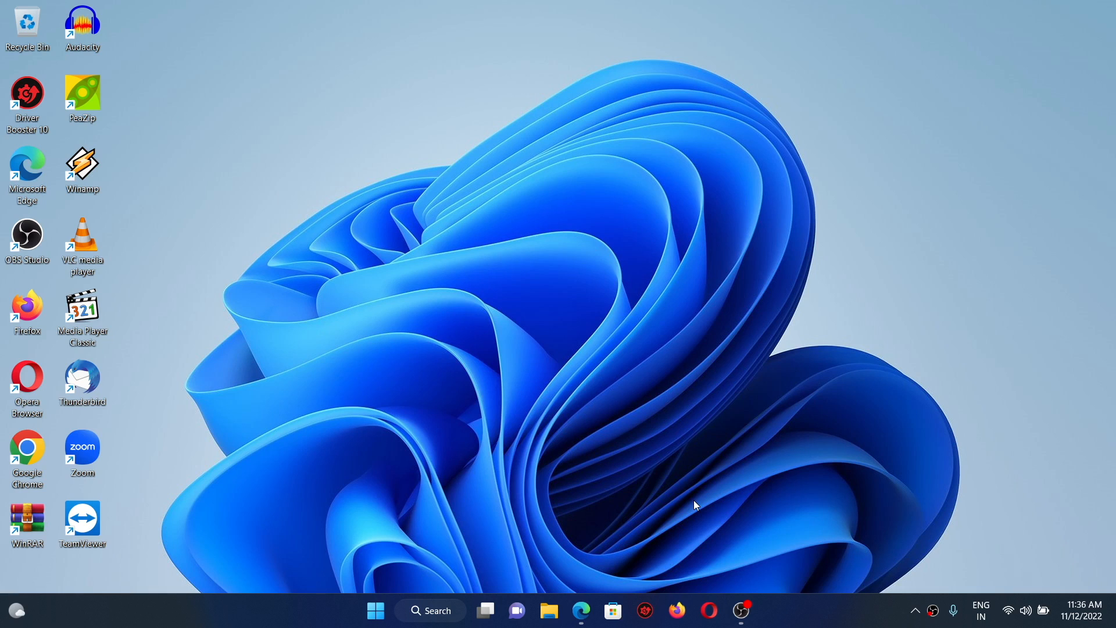
- Search 'pc manager' in Edge and download PCMgrDPInstaller.EXE from pcmanager.microsoft.com
click(581, 611)
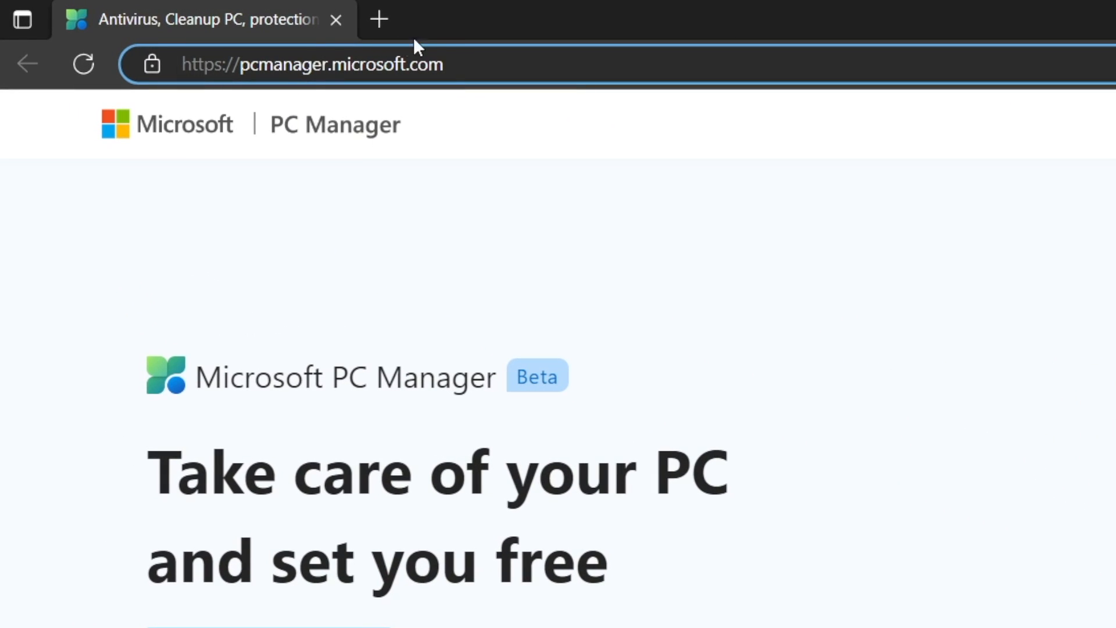
text(pc manager)
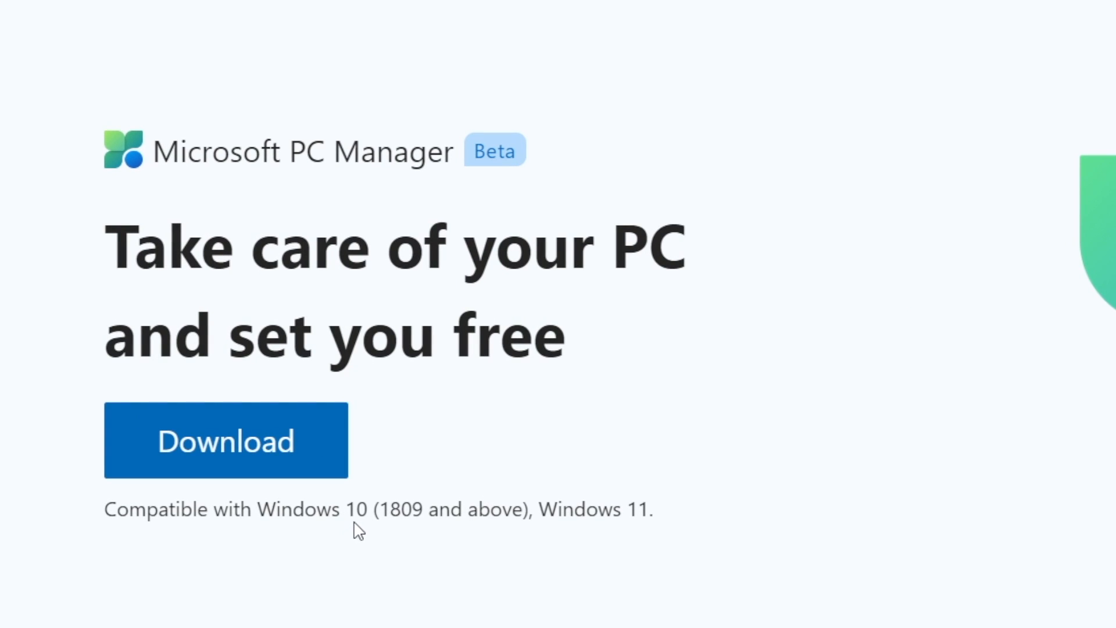
mouse_move(603, 557)
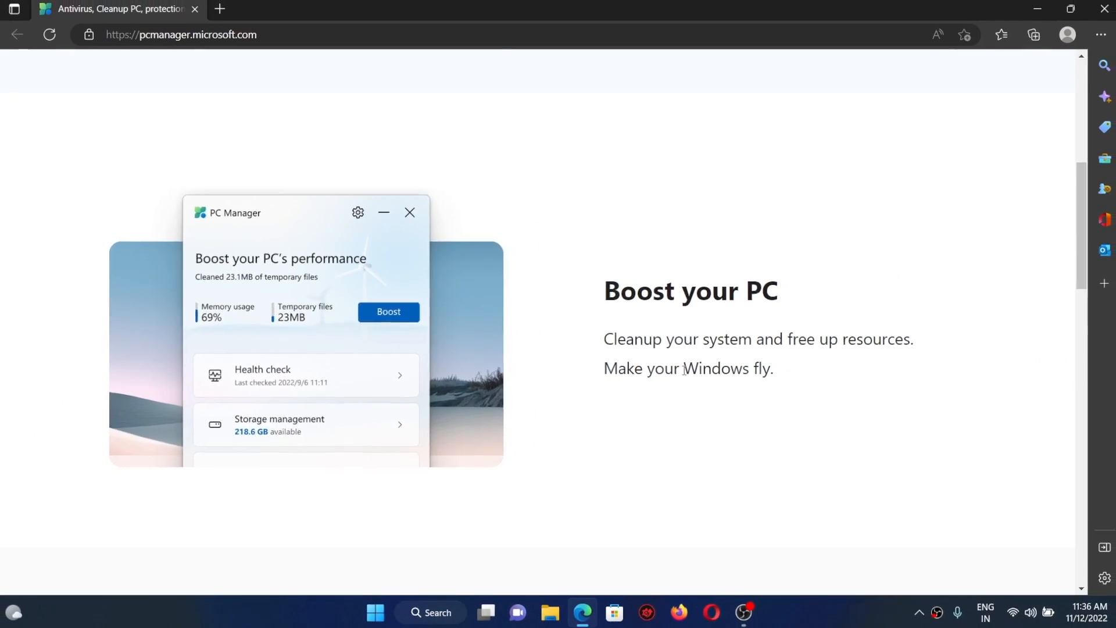
scroll(down, 3)
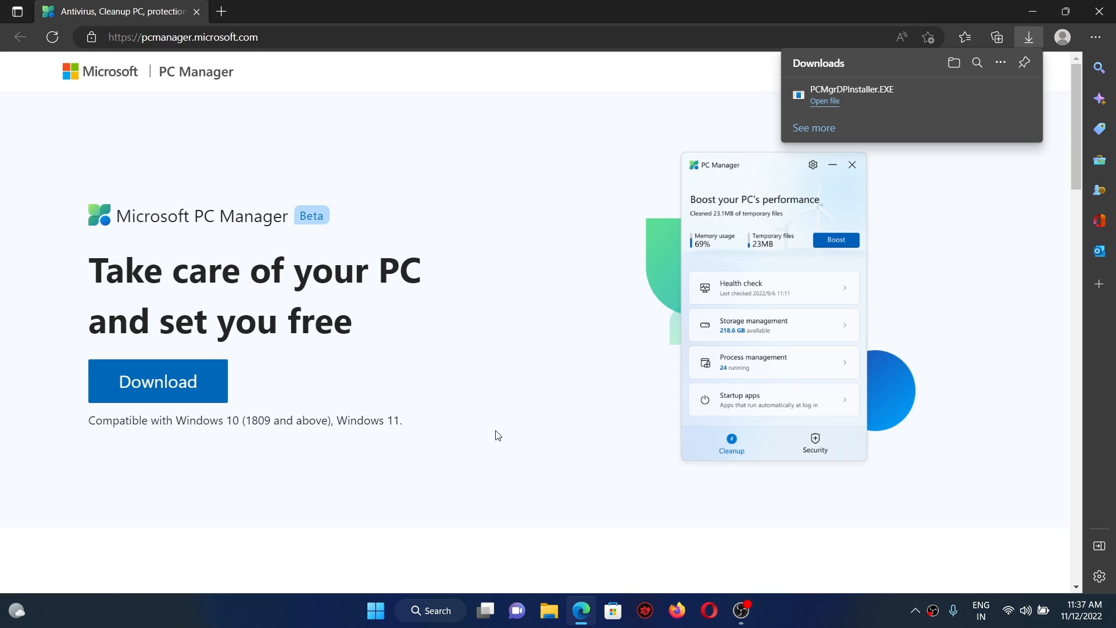
- Run PCMgrDPInstaller.EXE, accept the agreement, and dismiss the Installation Complete message
click(825, 101)
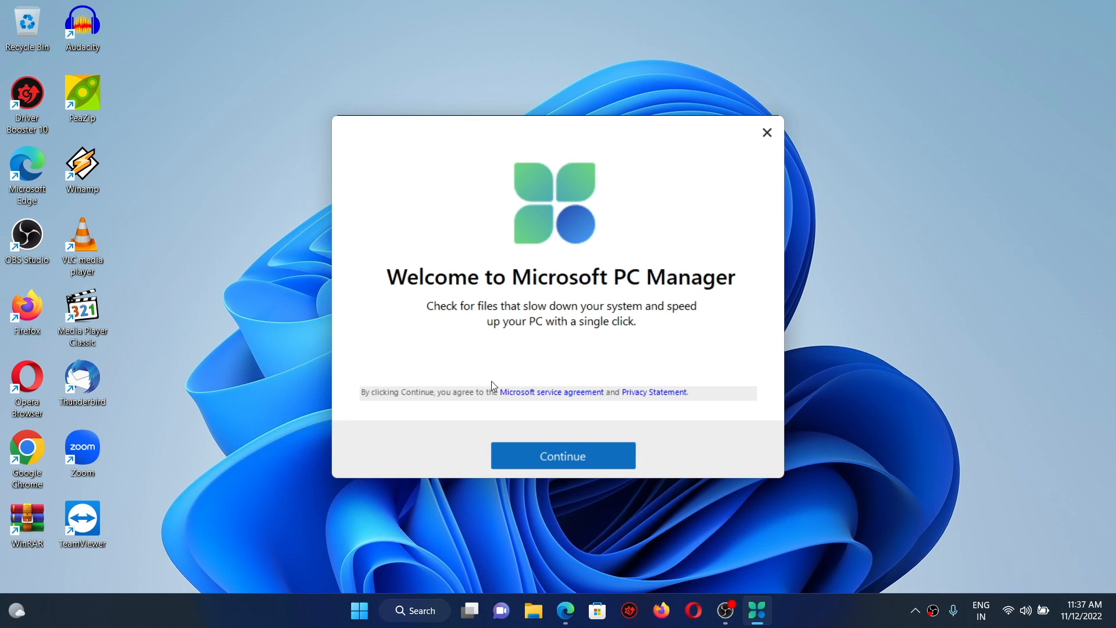
click(562, 455)
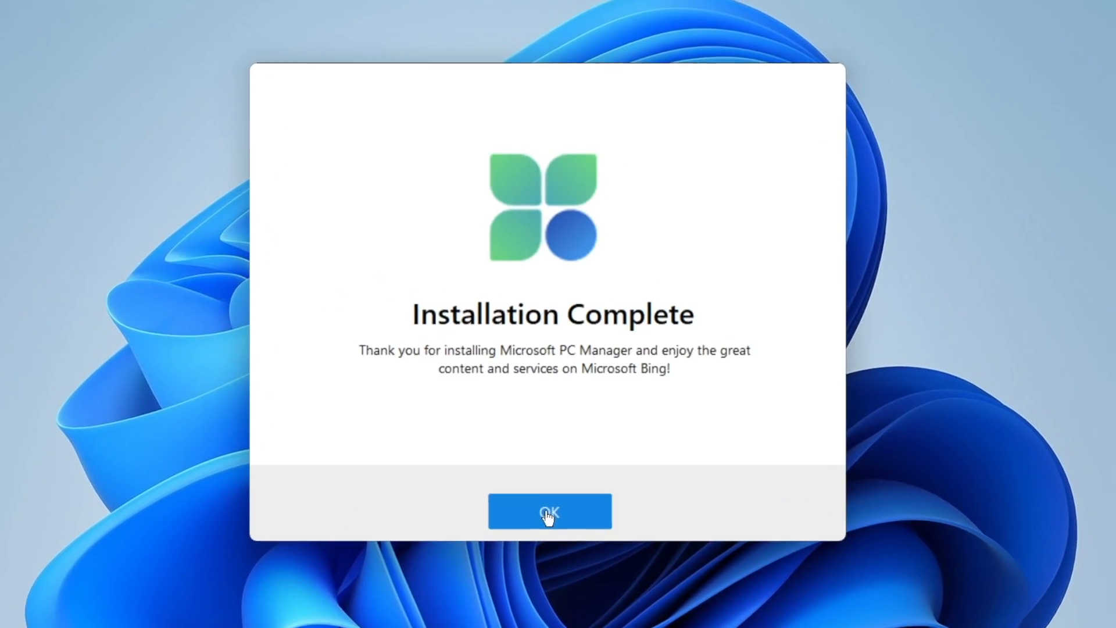
click(549, 511)
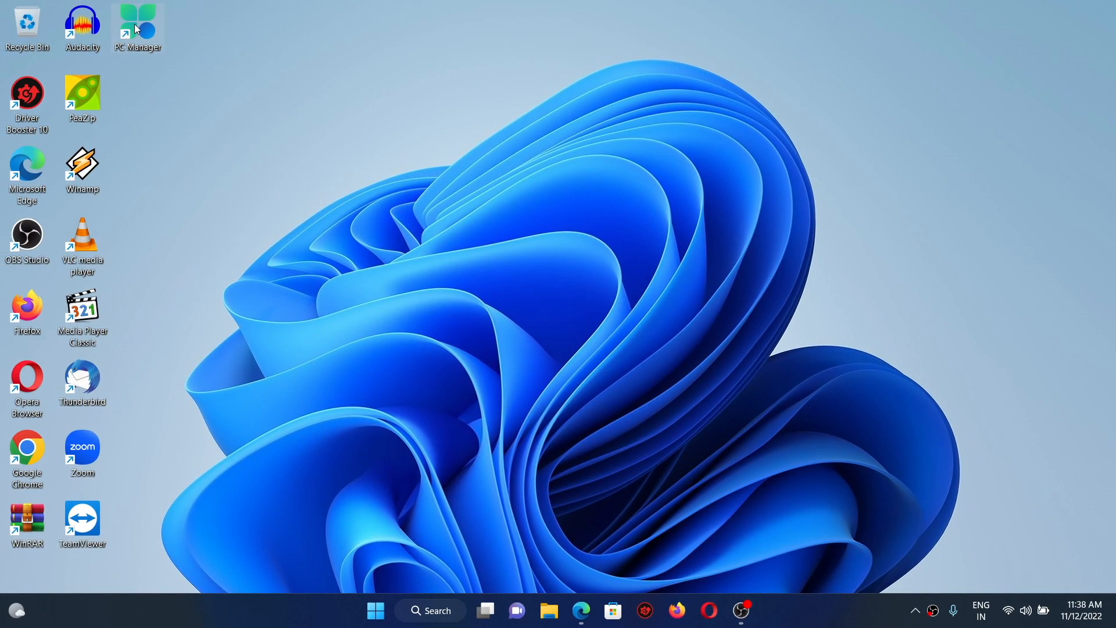
mouse_move(137, 28)
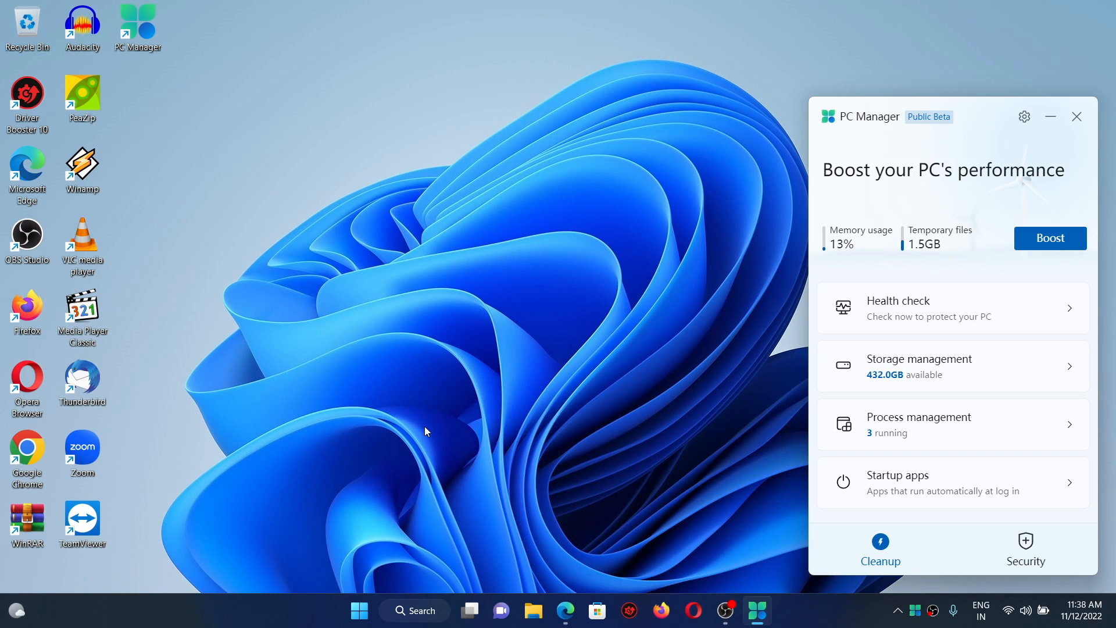
mouse_move(943, 308)
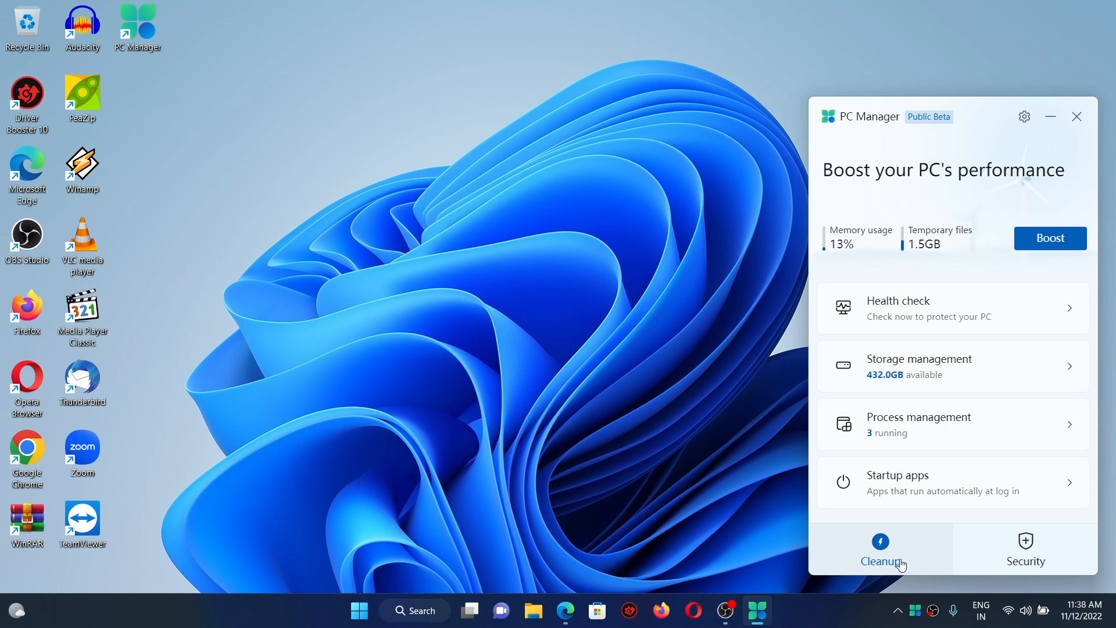
mouse_move(926, 133)
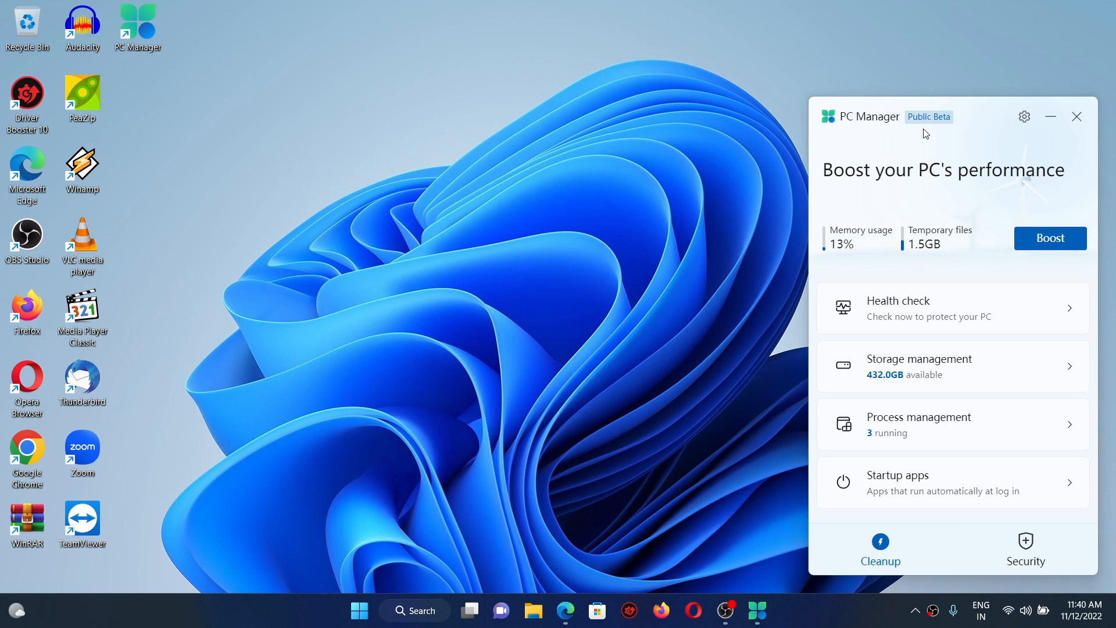
mouse_move(856, 248)
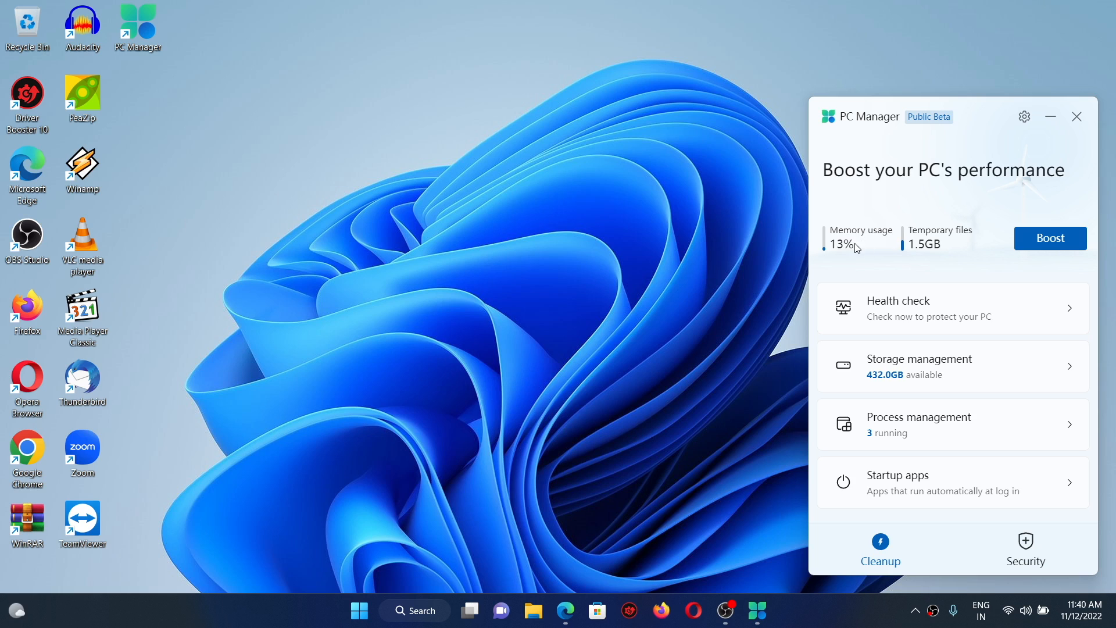
mouse_move(843, 258)
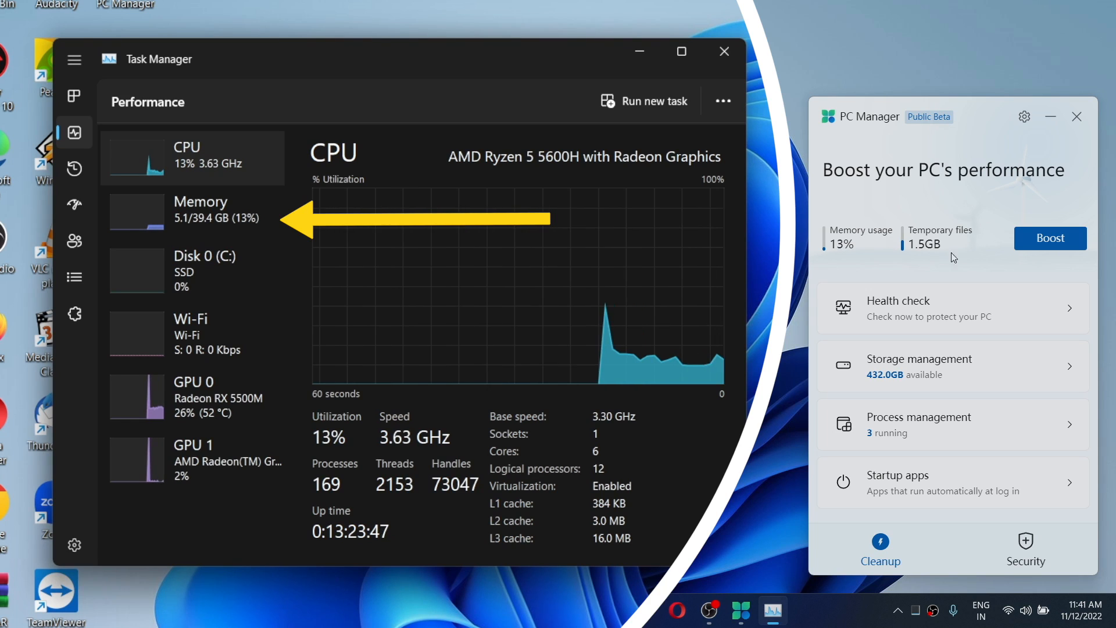
mouse_move(909, 265)
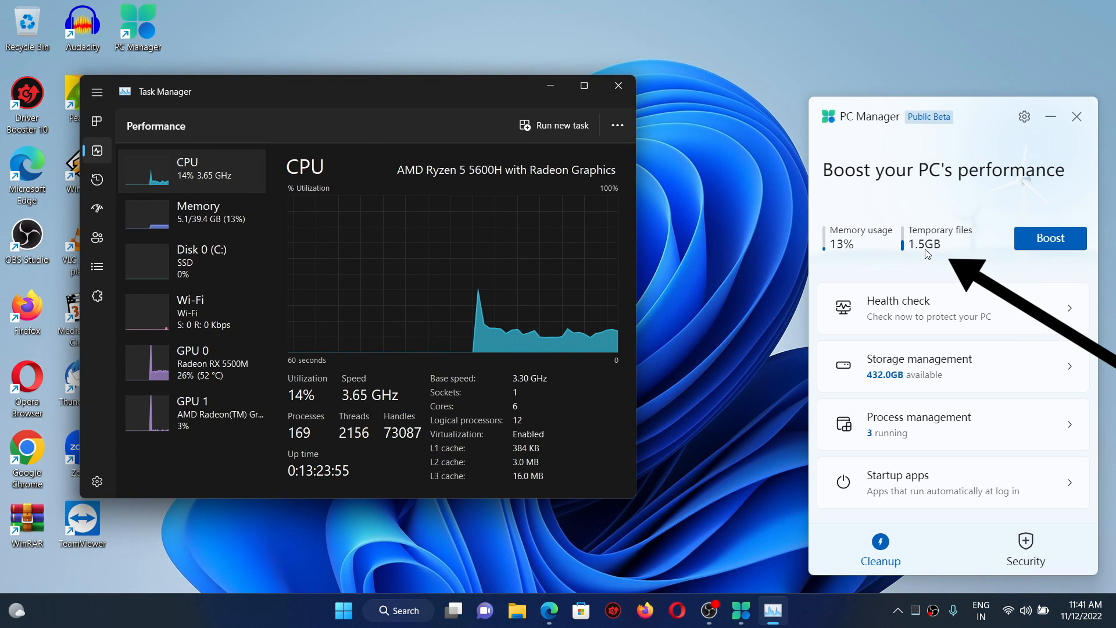
mouse_move(1054, 243)
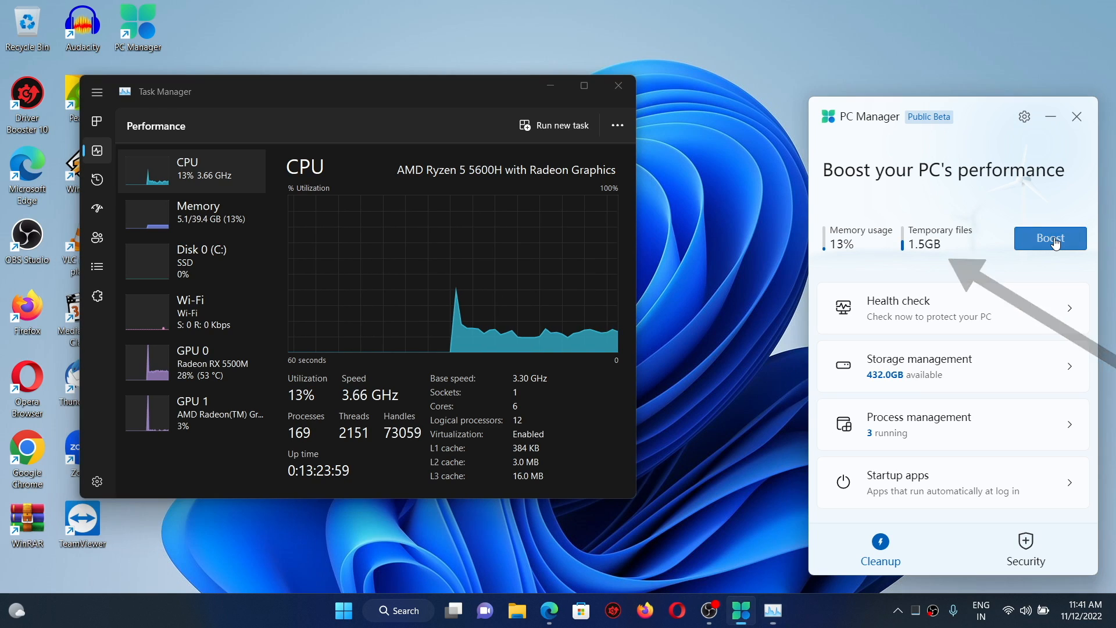
- Boost the PC to clean 1.5GB of temporary files, then close Task Manager
click(1050, 238)
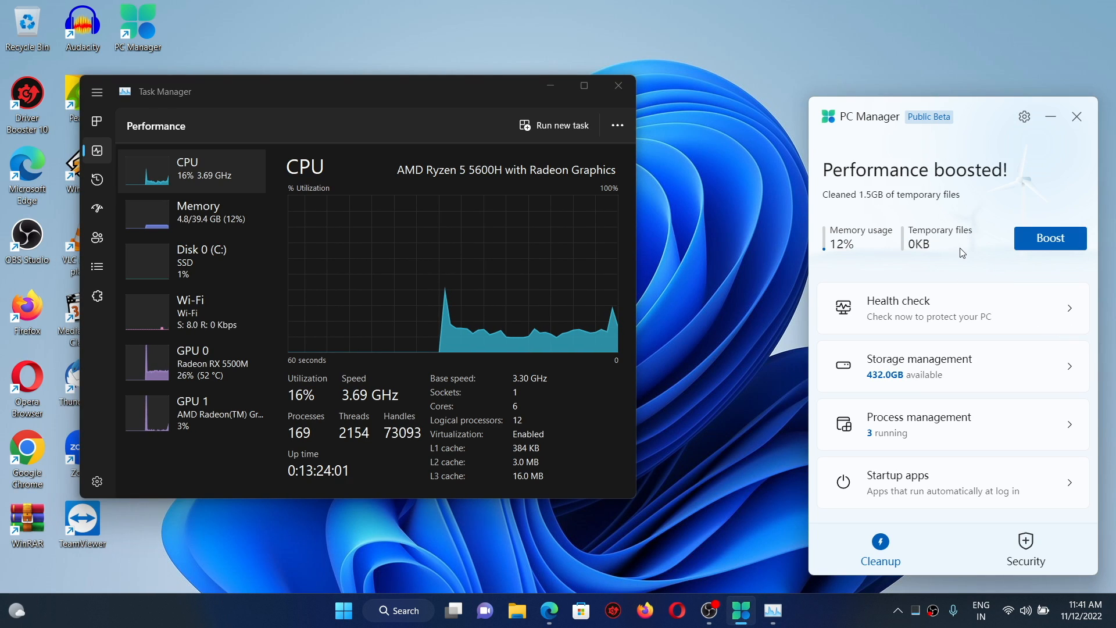
mouse_move(935, 251)
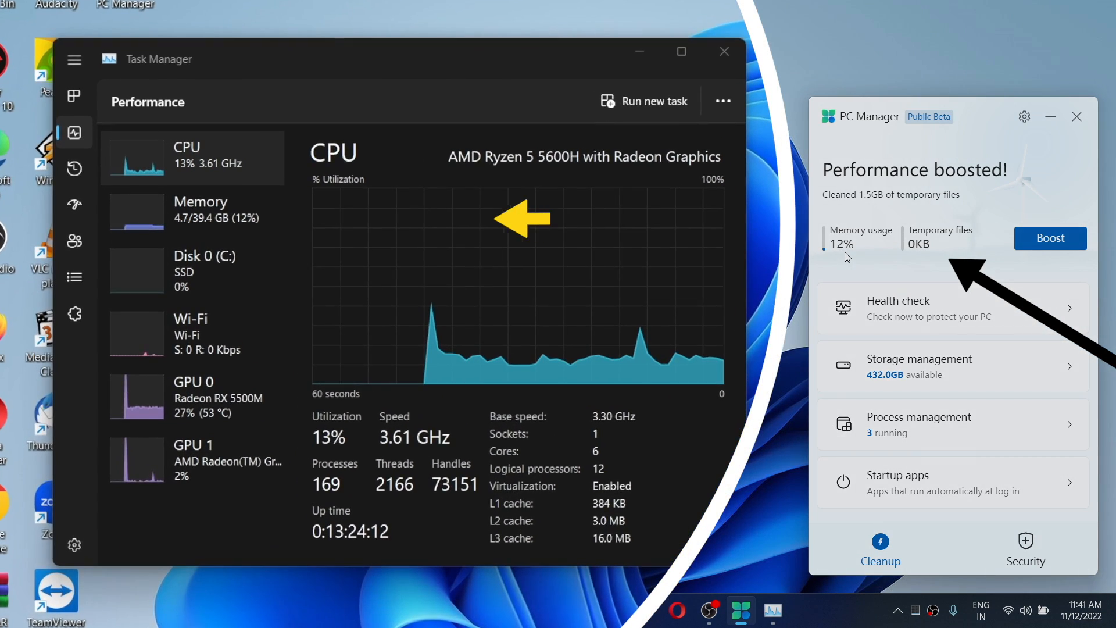
mouse_move(210, 233)
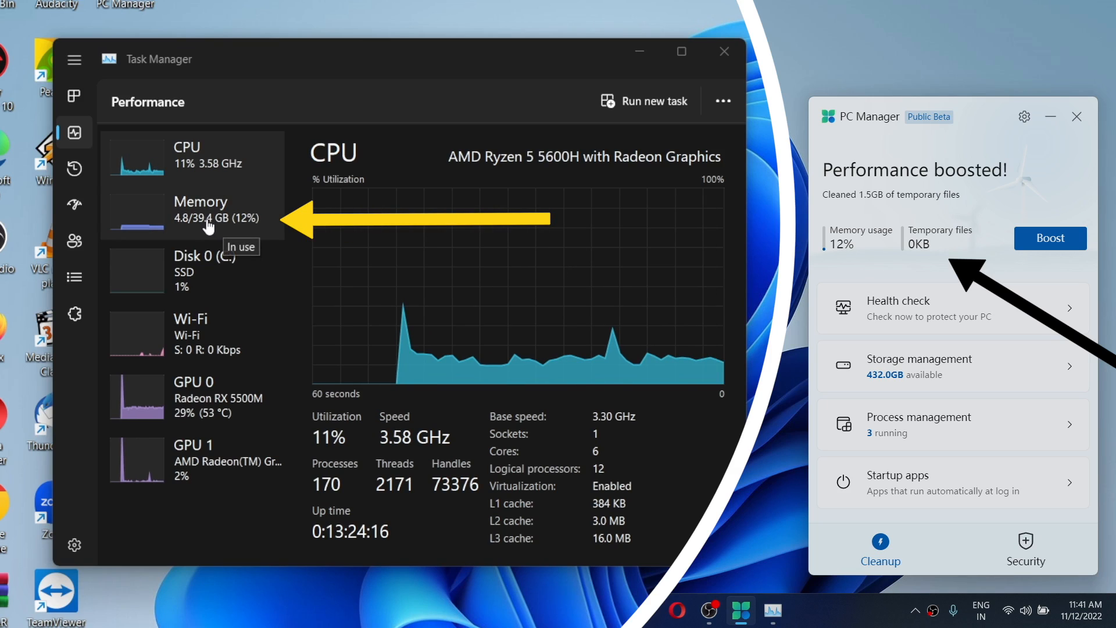
click(724, 51)
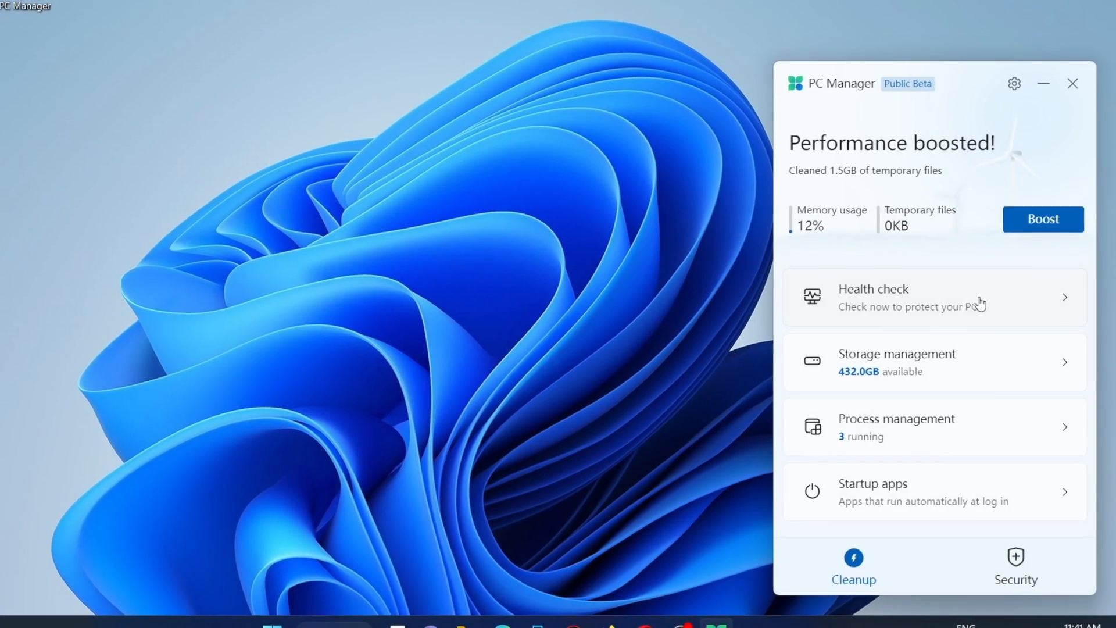
- Run the health check, apply its fixes, and go back to the main cleanup page
click(933, 297)
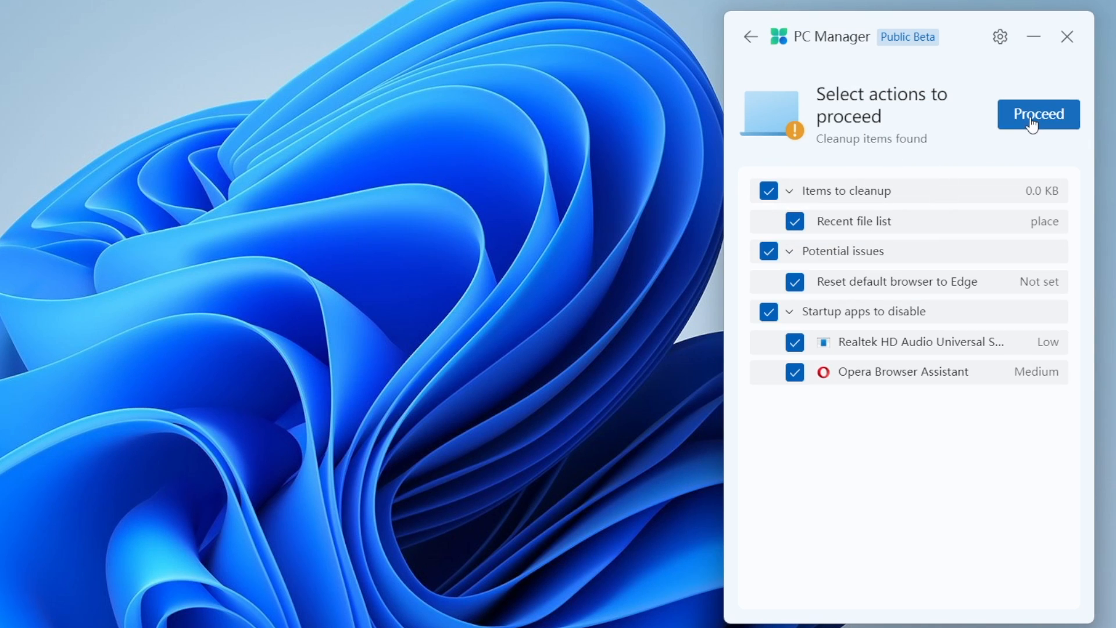
click(1039, 114)
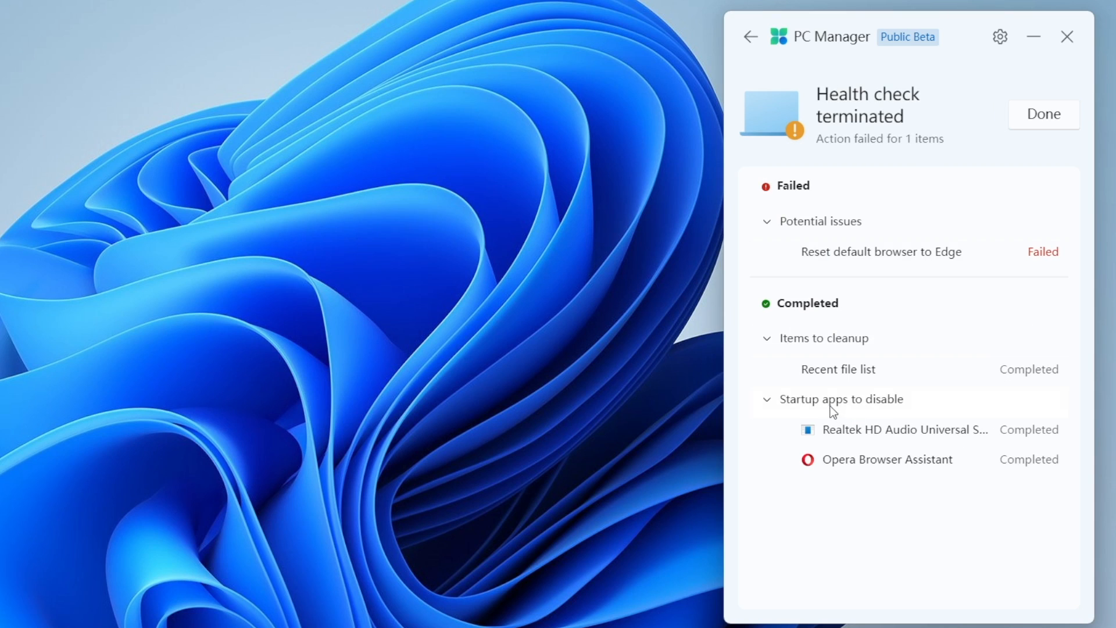
mouse_move(959, 142)
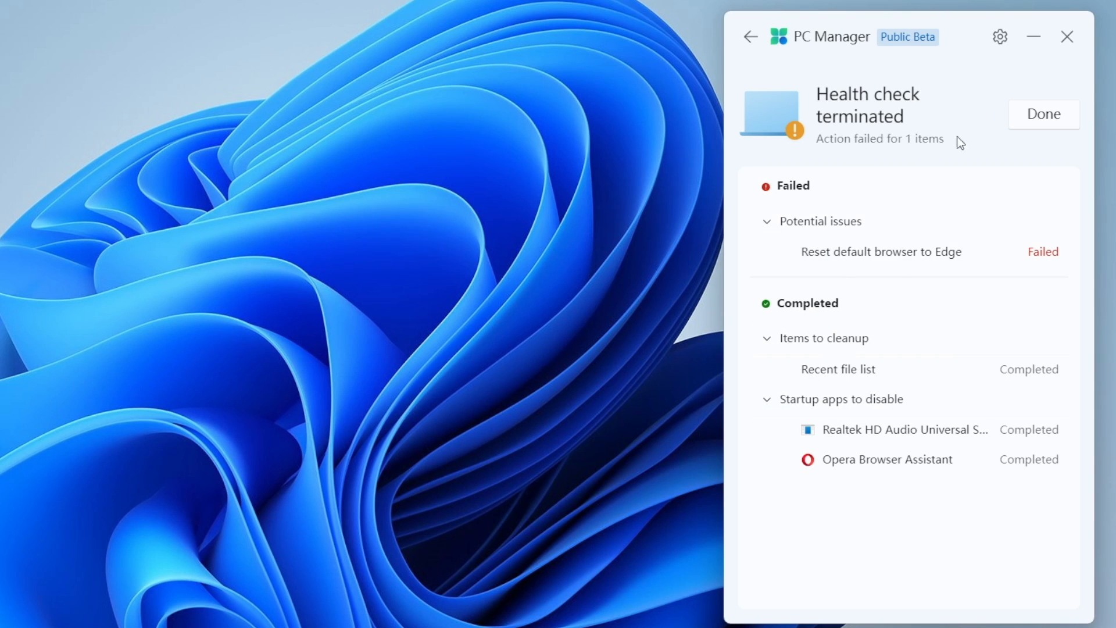
mouse_move(1028, 121)
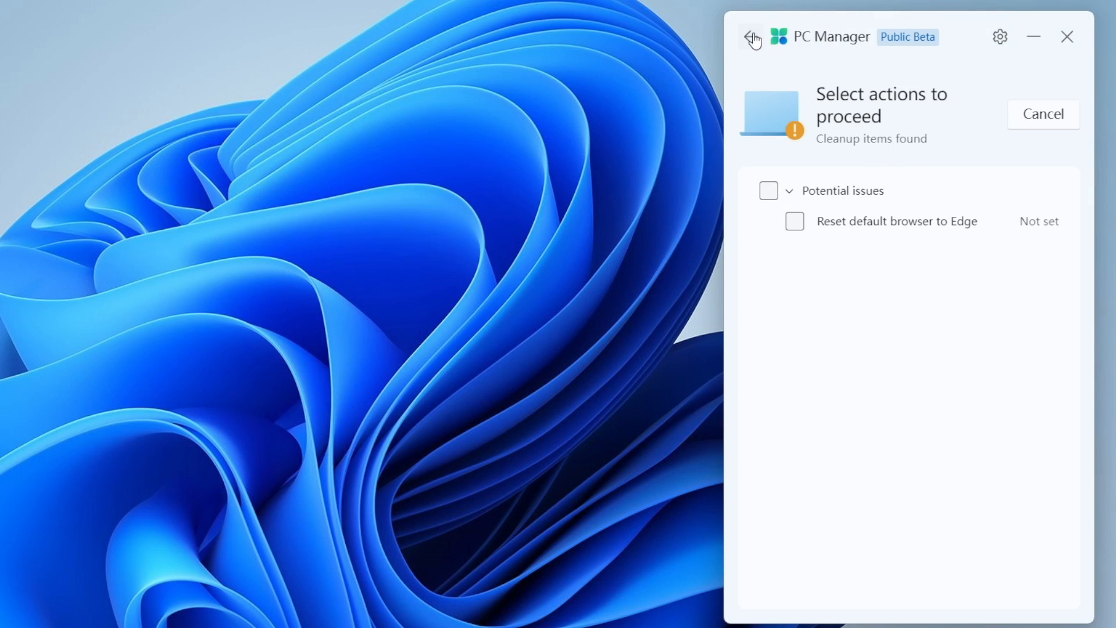
click(751, 36)
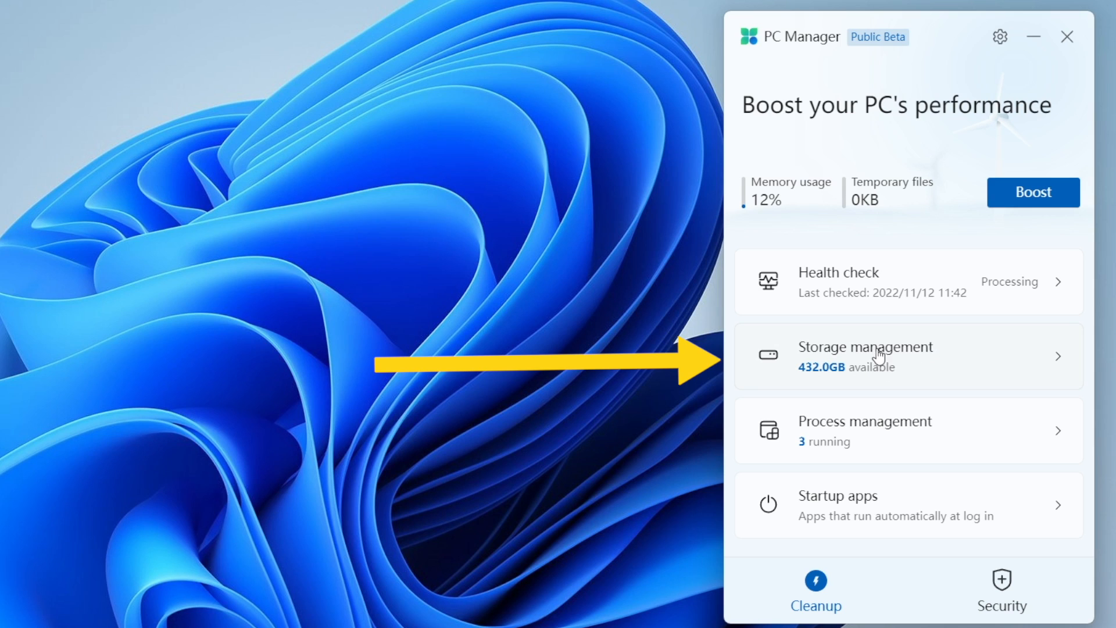
- Open Storage management, showing Local Disk (C:) with 55.5GB of 487.6GB used
click(878, 356)
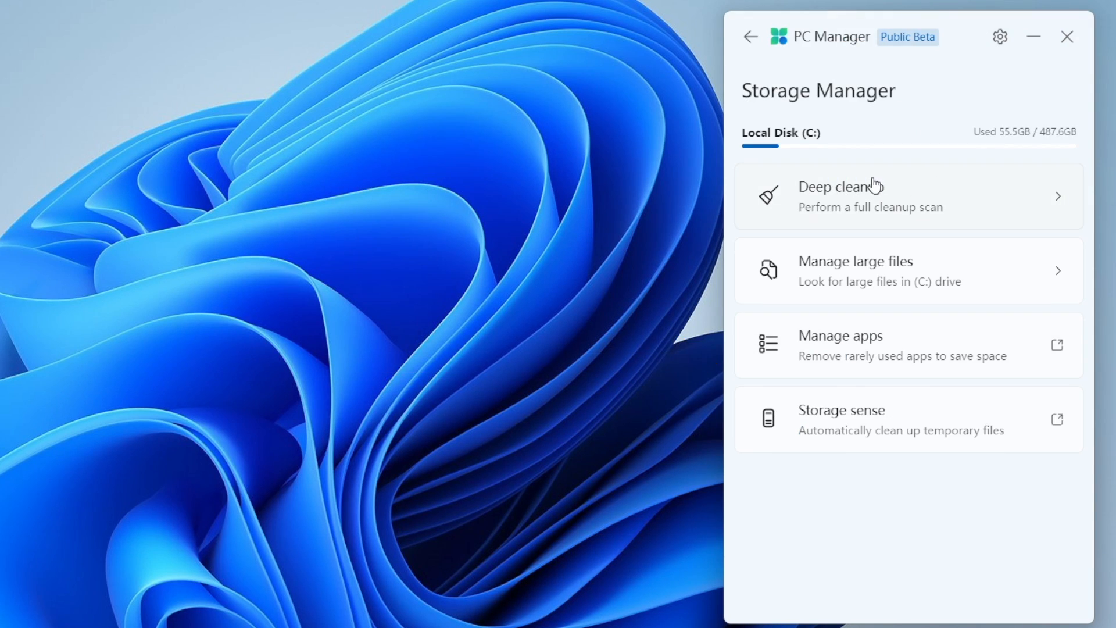
mouse_move(932, 197)
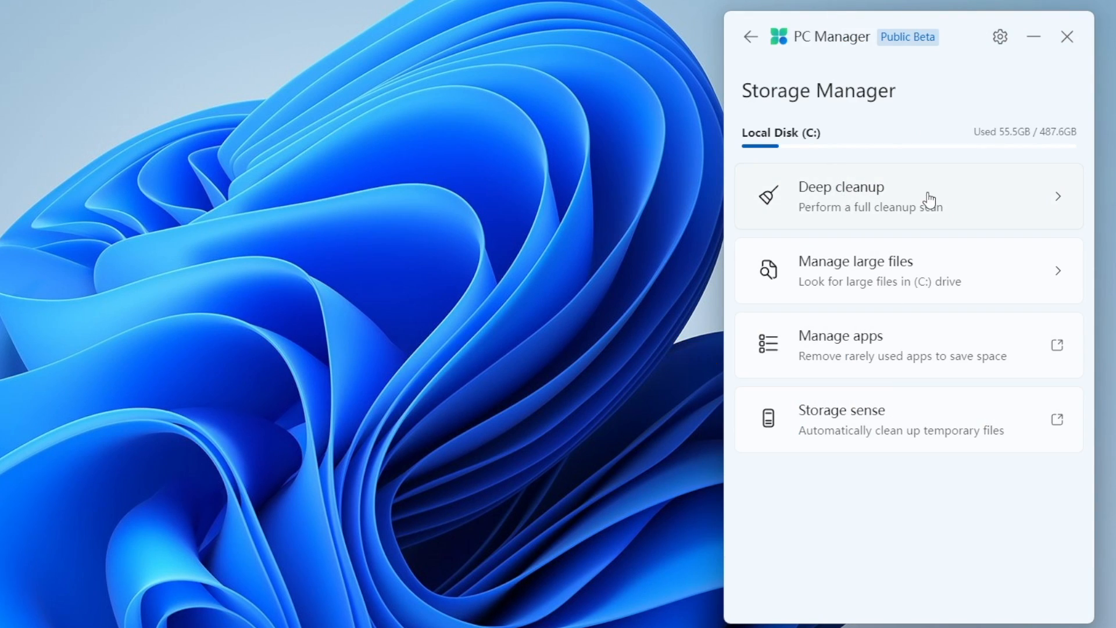
mouse_move(866, 277)
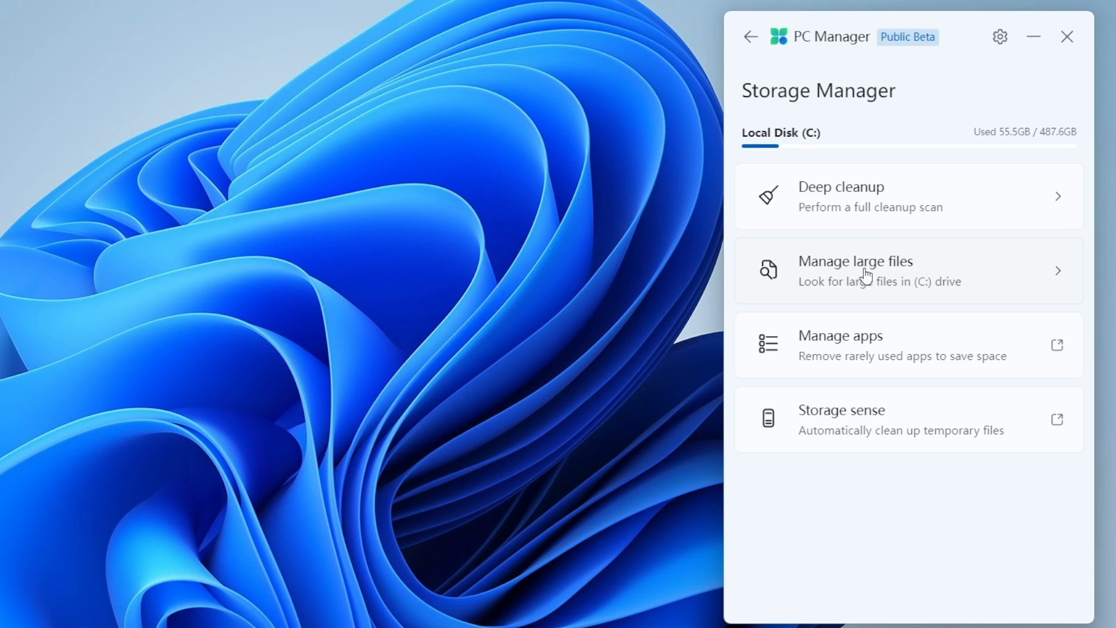
mouse_move(888, 360)
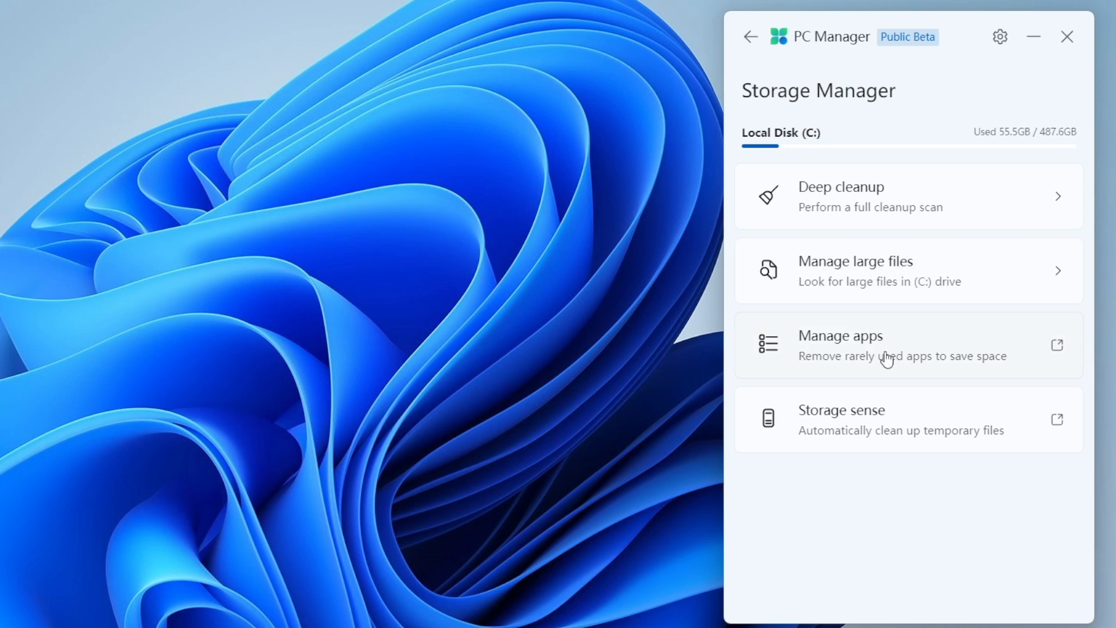
mouse_move(862, 362)
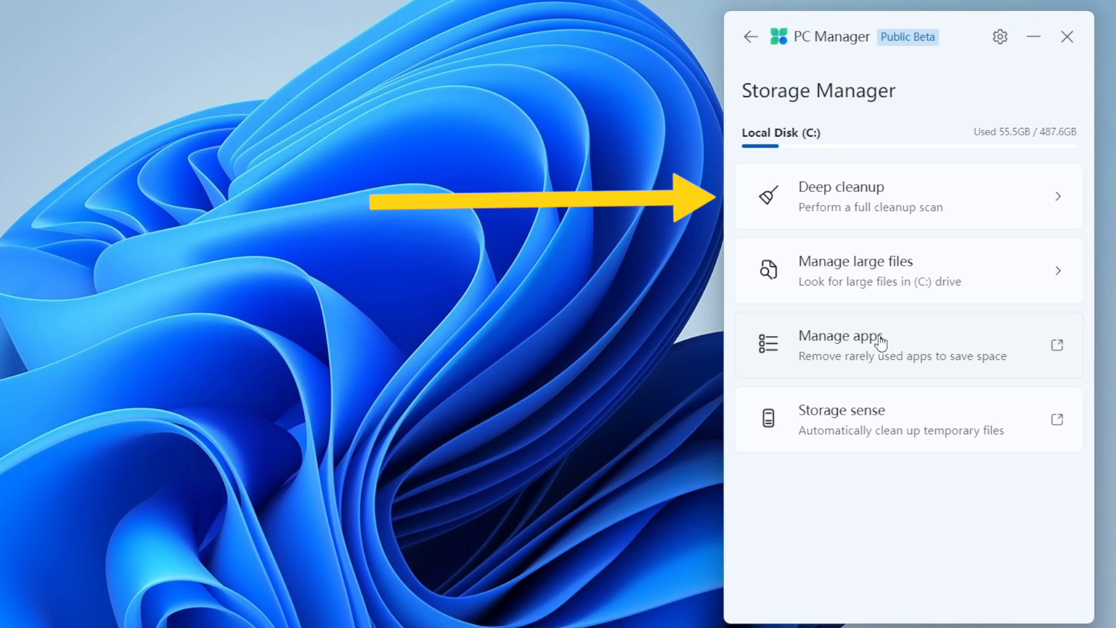
- Run Deep cleanup on the default system and web cache items, freeing 183.8 MB
click(841, 197)
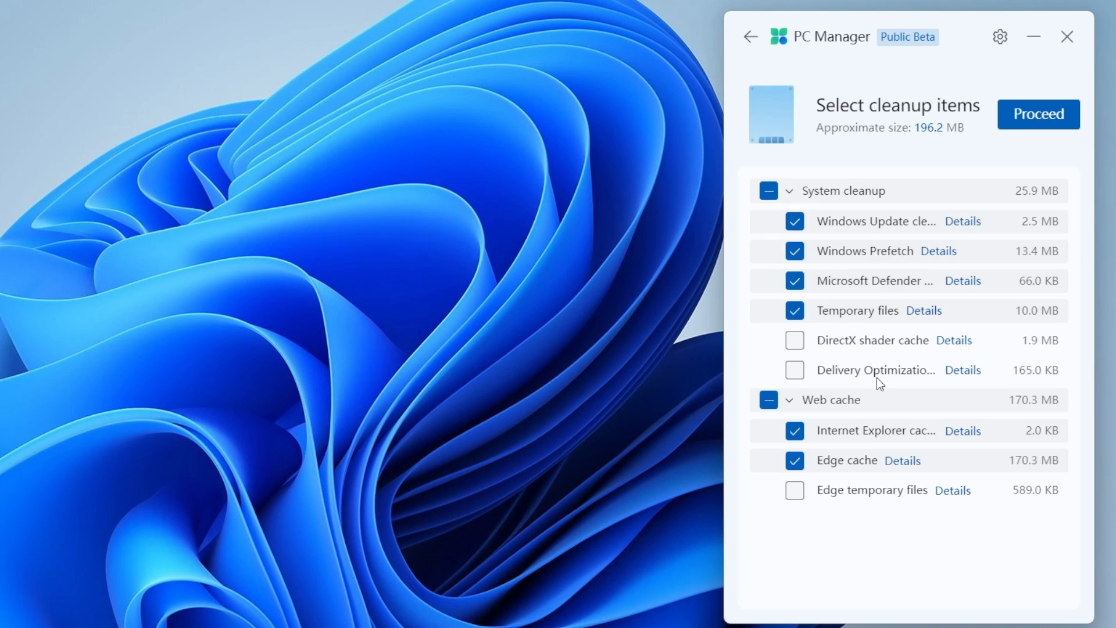
mouse_move(878, 200)
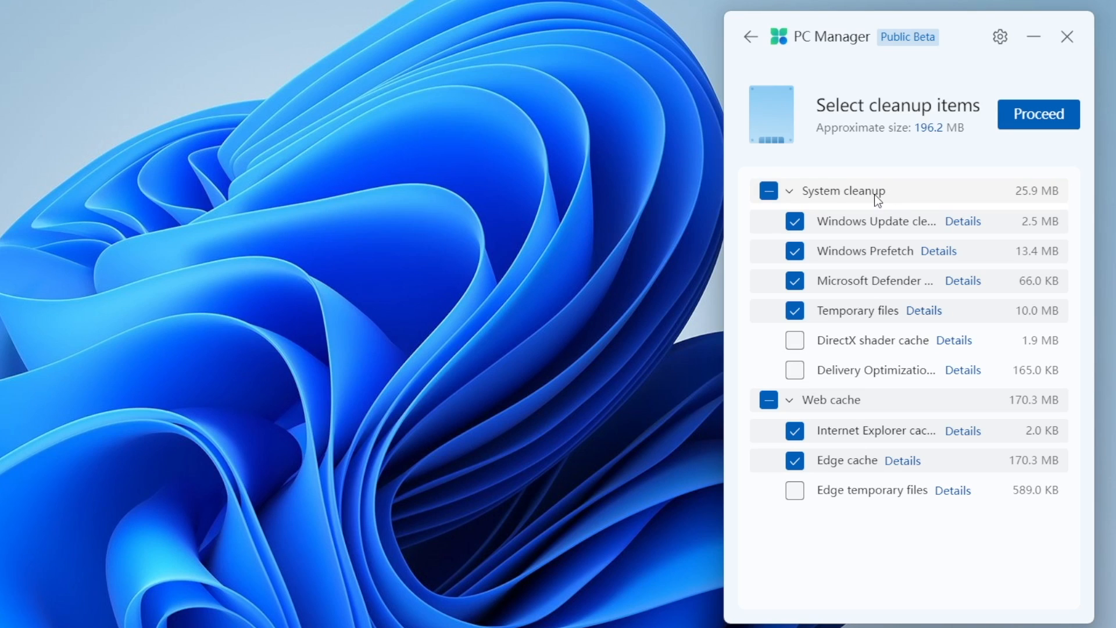
mouse_move(860, 232)
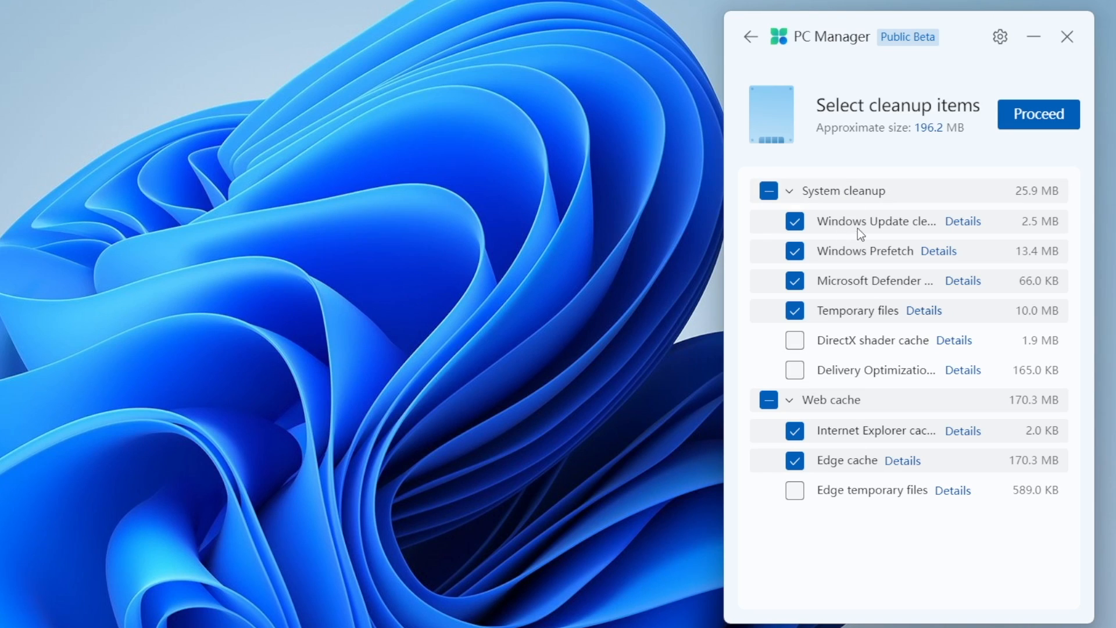
mouse_move(834, 331)
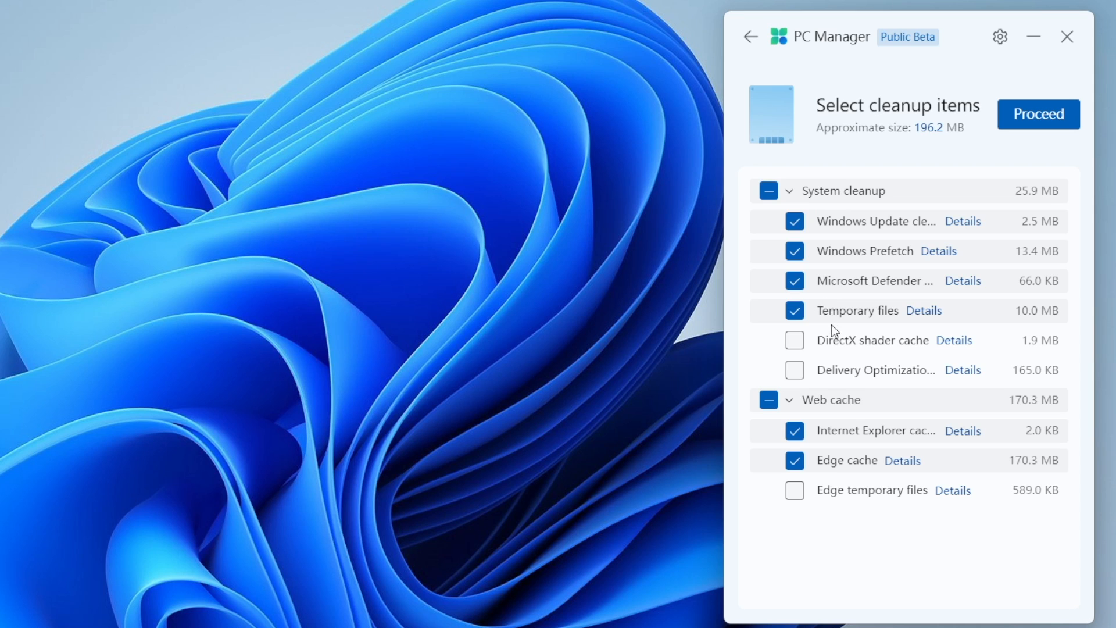
mouse_move(1037, 115)
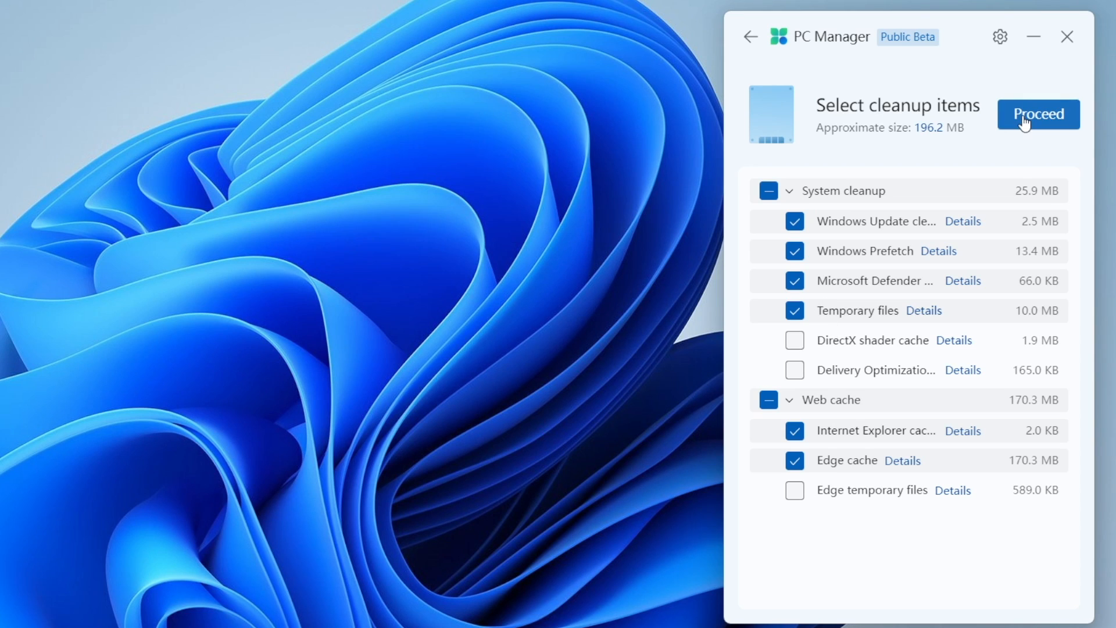
click(1038, 114)
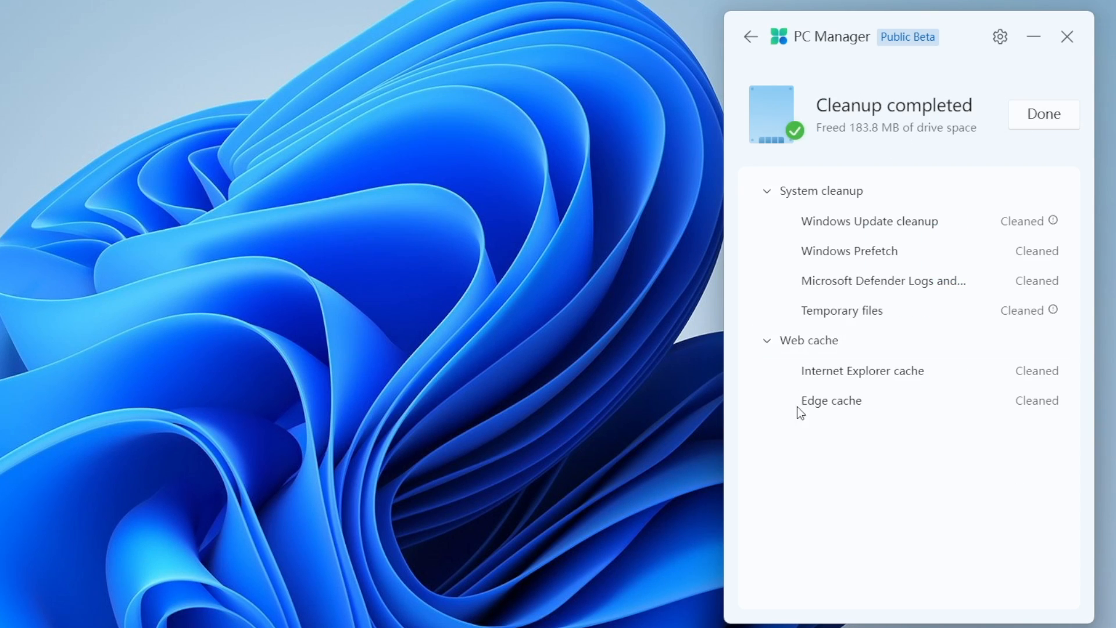
- Filter large files to over 100 MB of all types and view them in File Explorer
click(1044, 115)
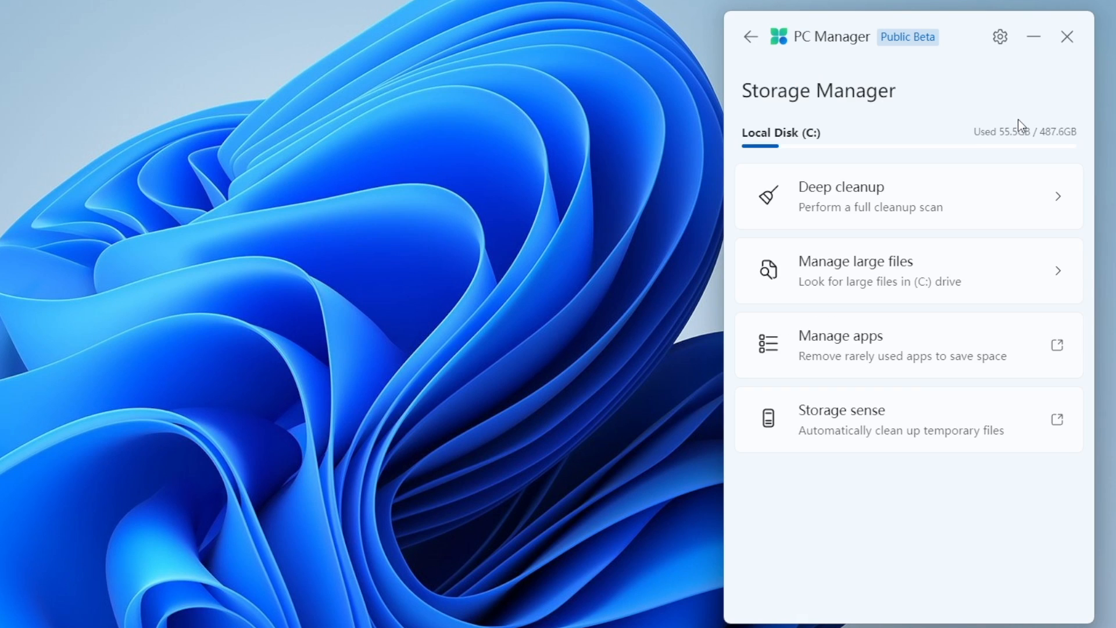
mouse_move(940, 272)
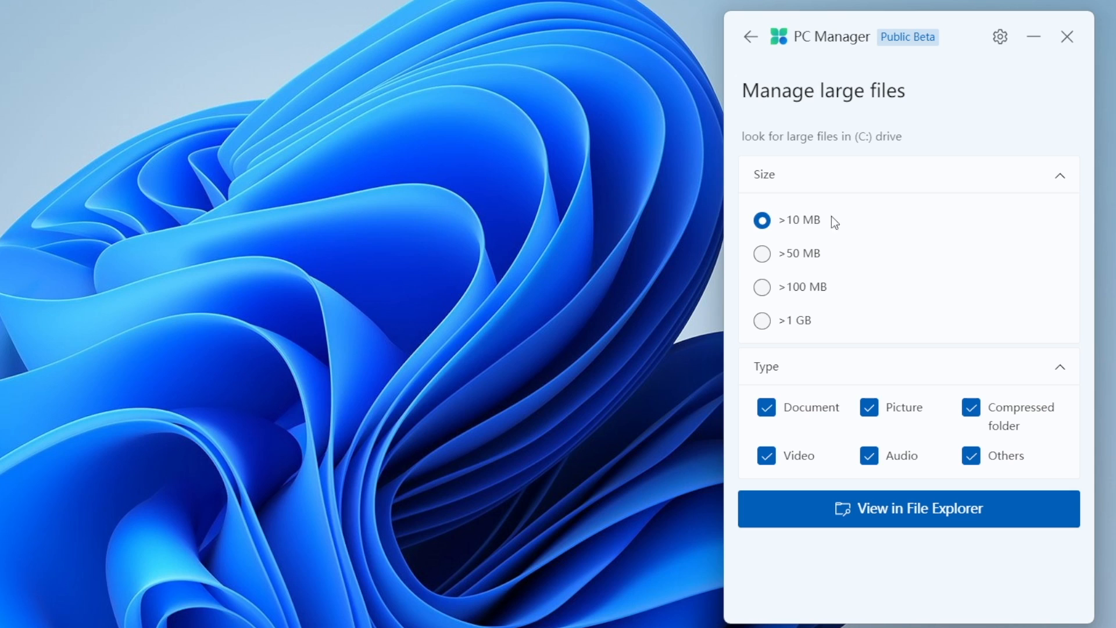
mouse_move(807, 240)
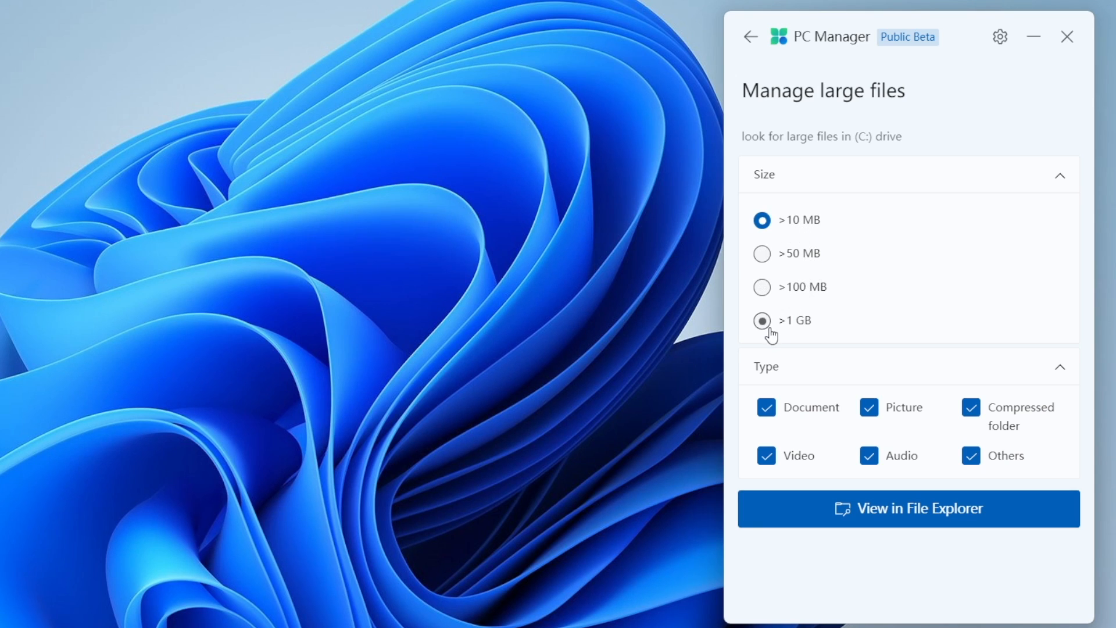
click(762, 320)
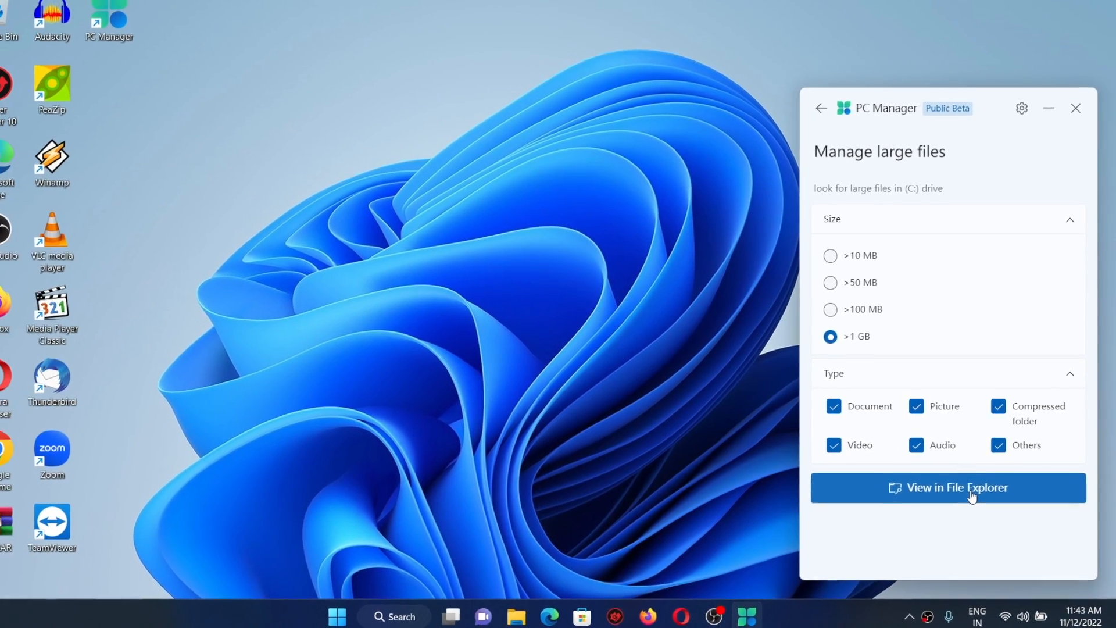
click(957, 487)
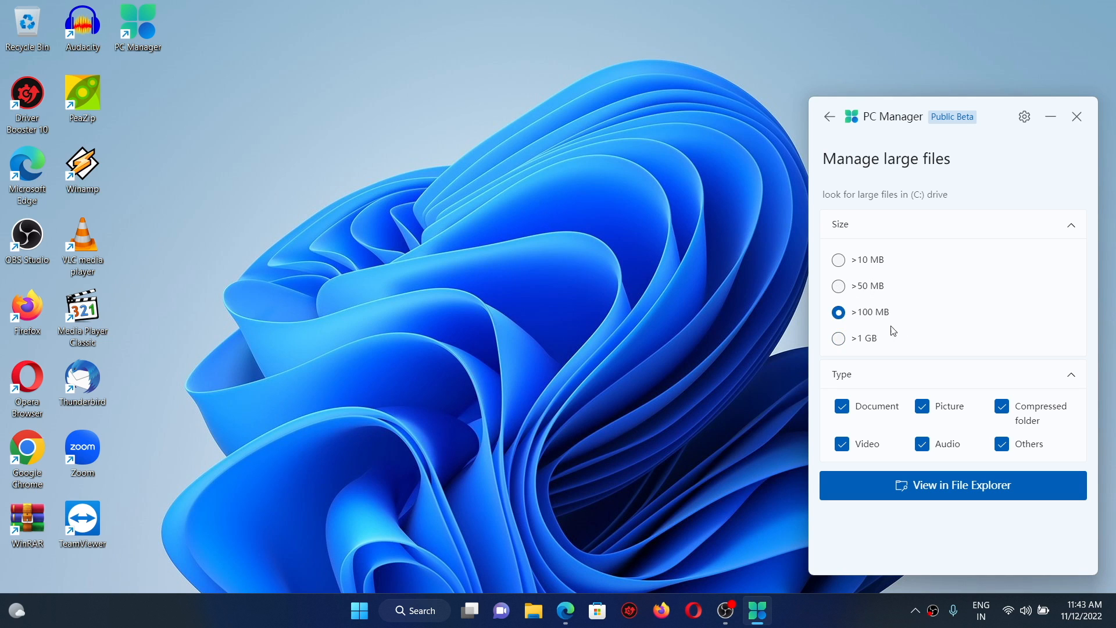
click(952, 485)
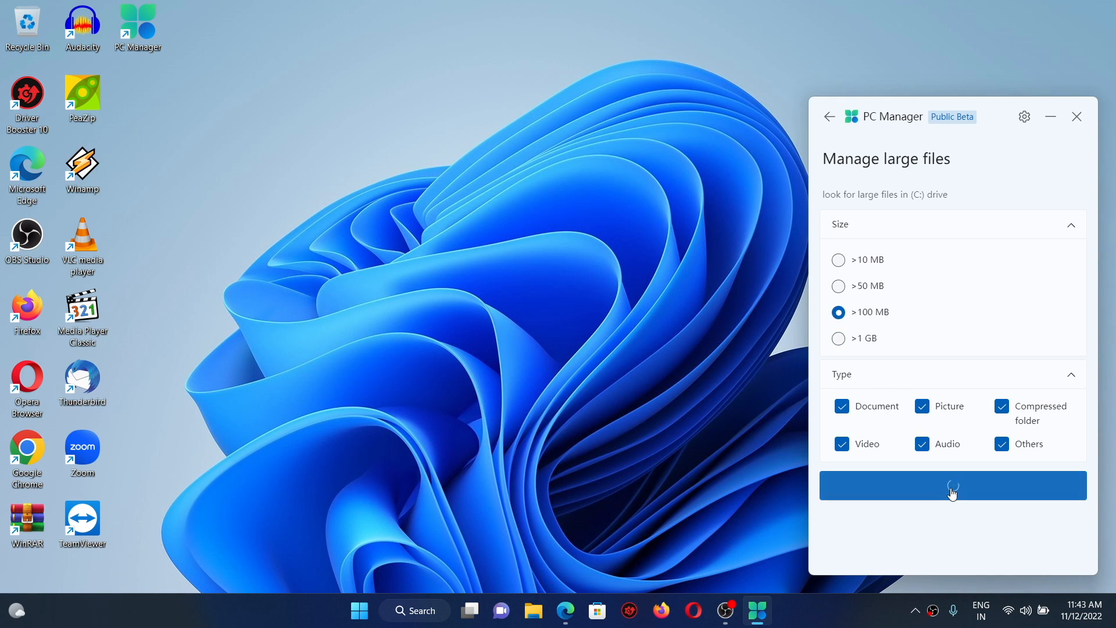
- Inspect the OBS installer result, go to This PC, and rerun the search for files over 1 GB
click(952, 485)
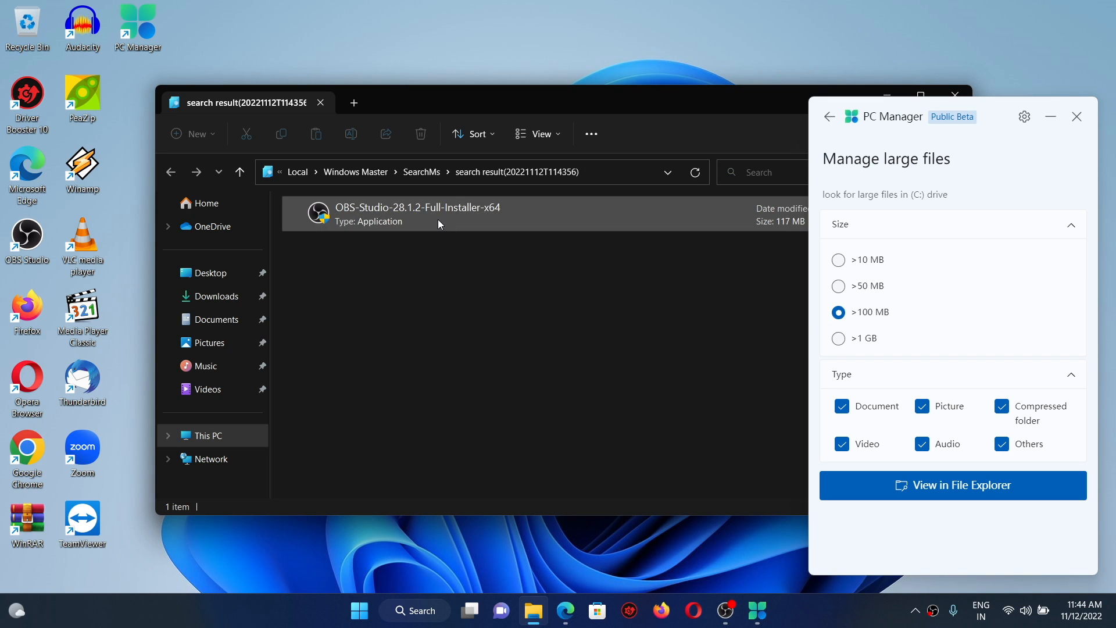
right_click(438, 224)
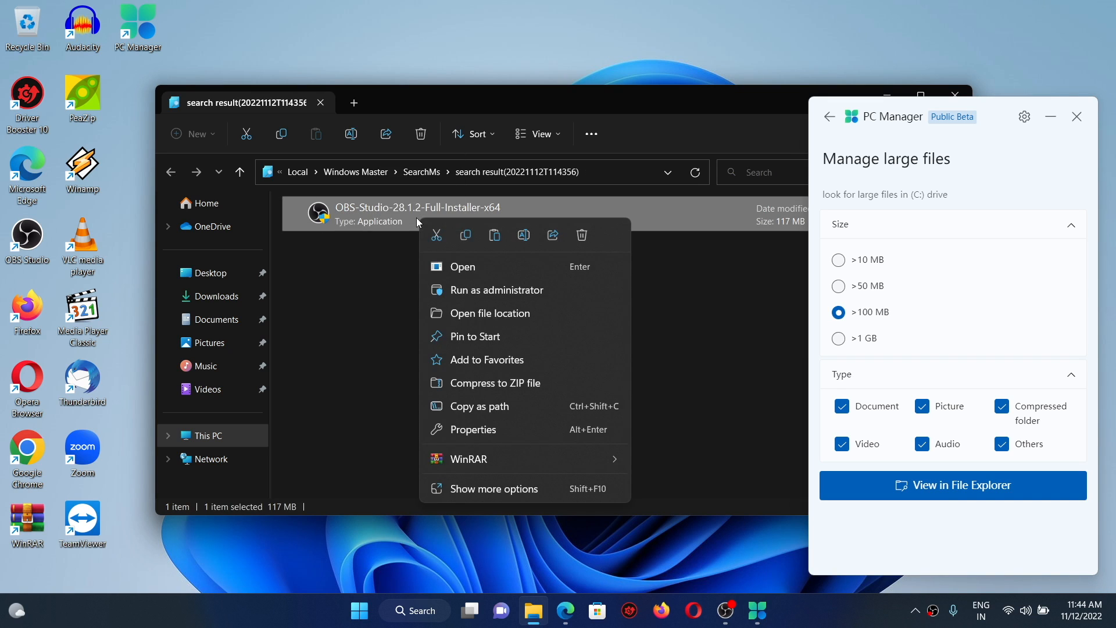
mouse_move(590, 247)
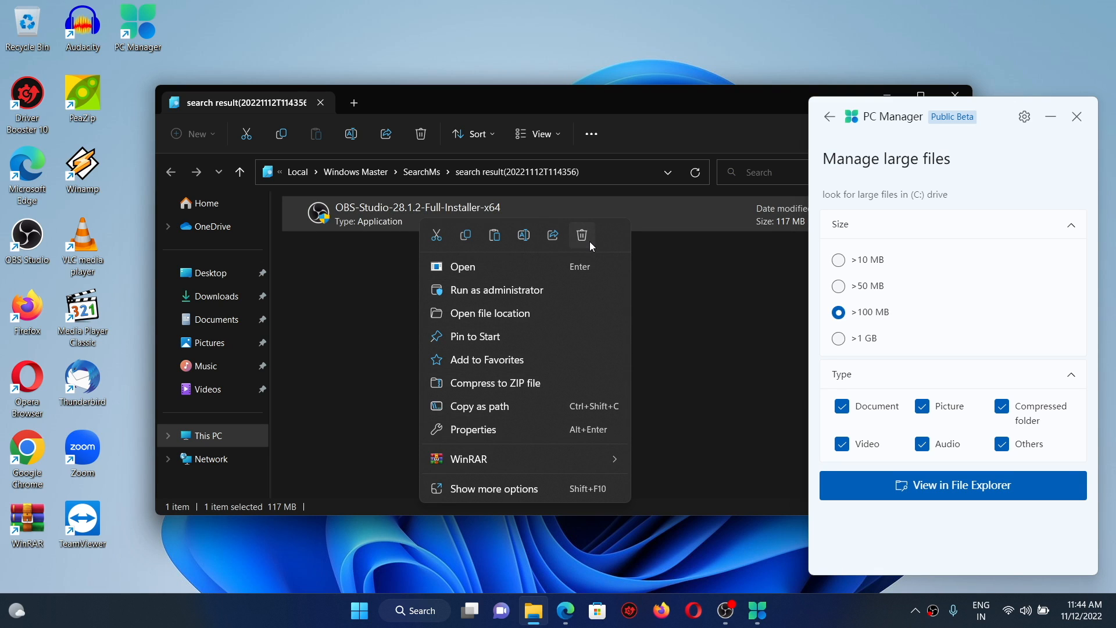
click(208, 436)
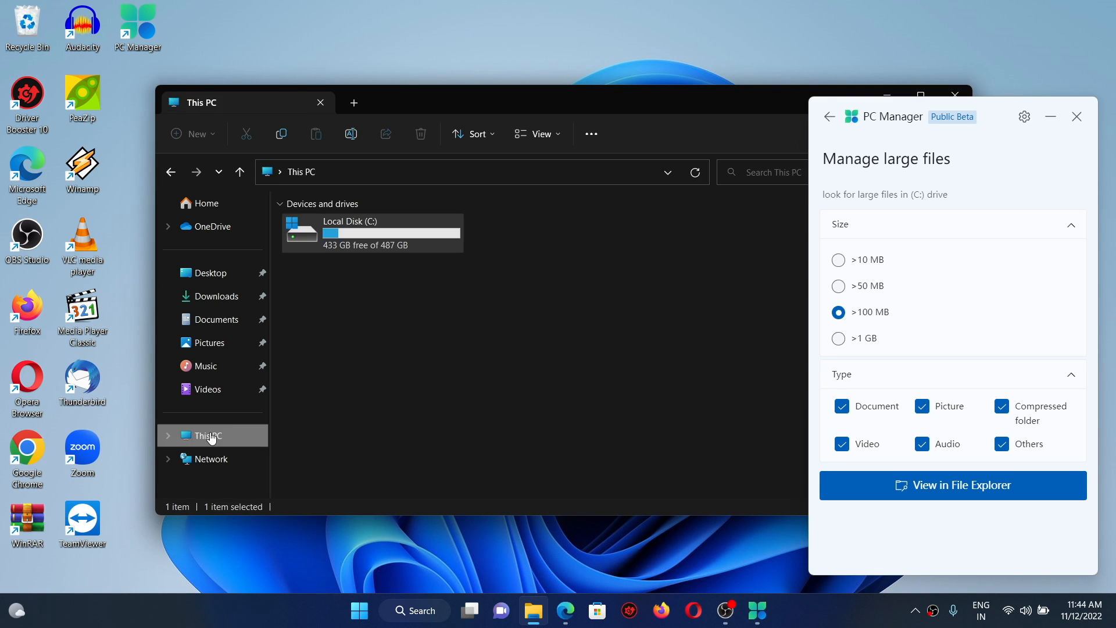
click(838, 338)
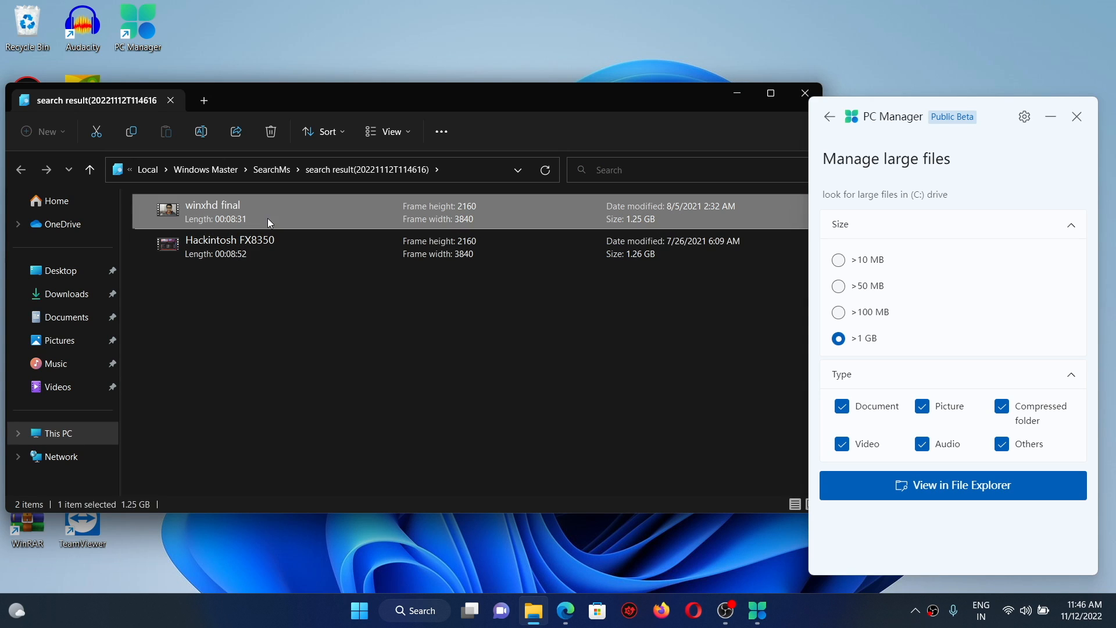
mouse_move(637, 225)
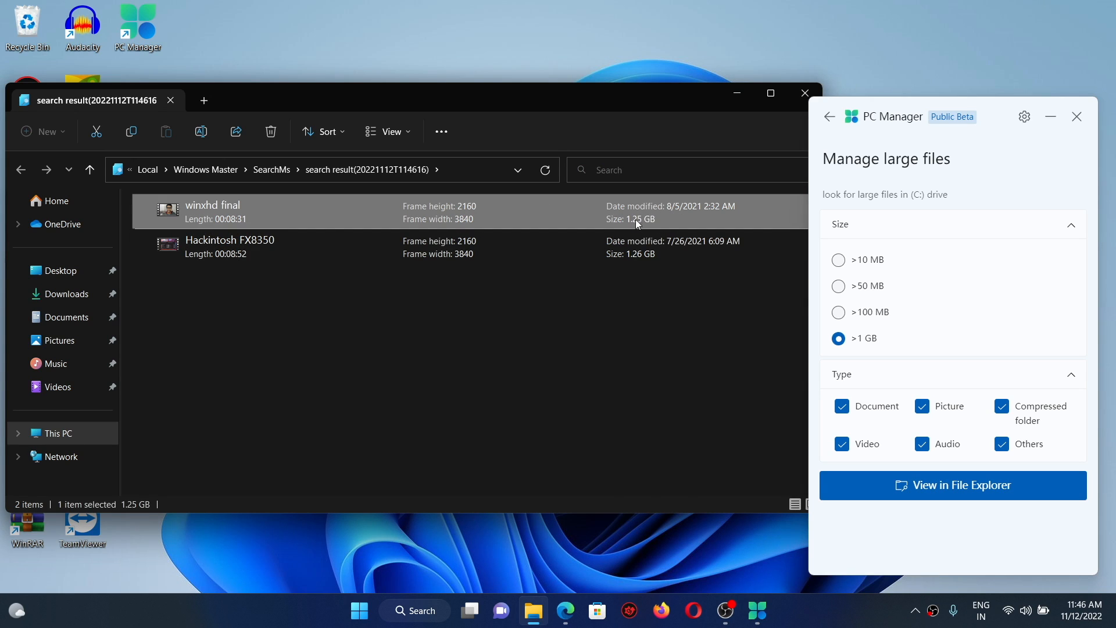
mouse_move(257, 300)
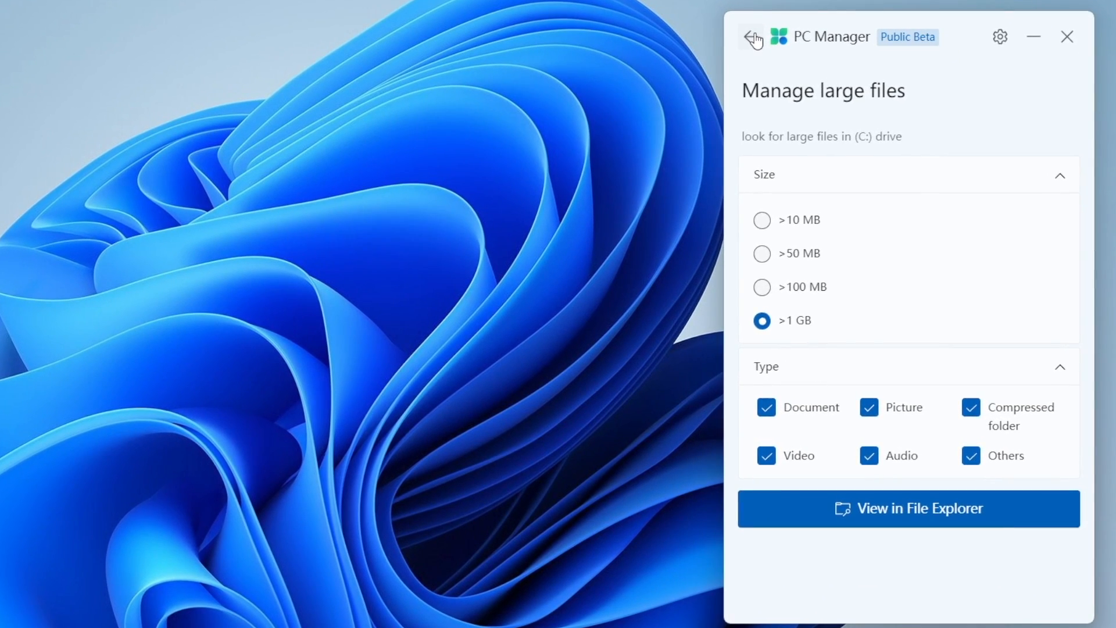
- Sort installed apps by size, large to small, and choose Uninstall for Zoom
click(750, 37)
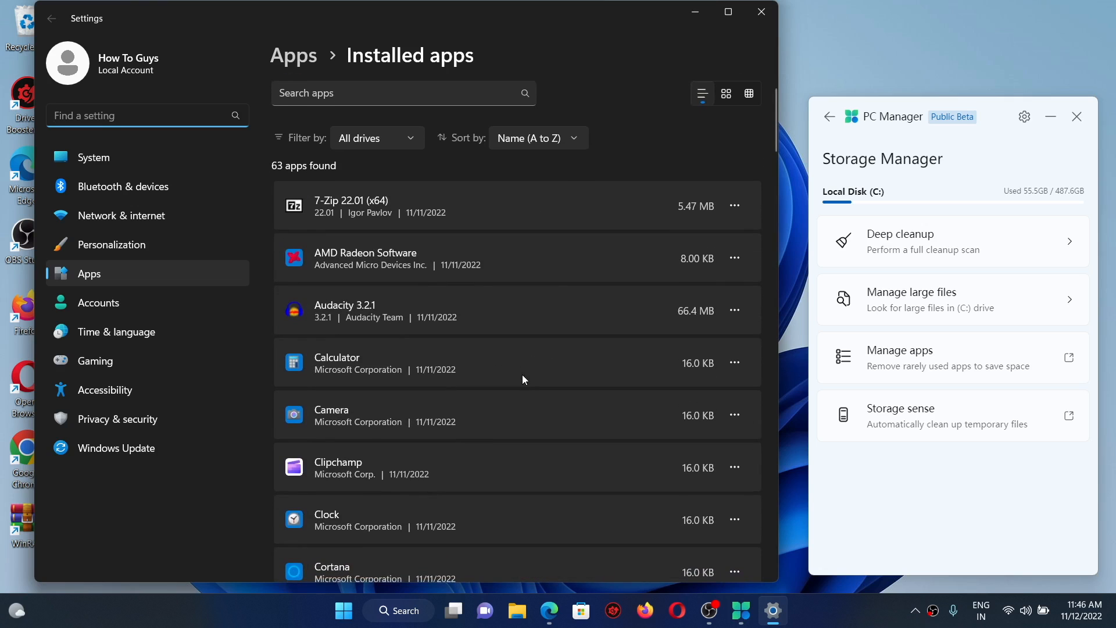
click(538, 138)
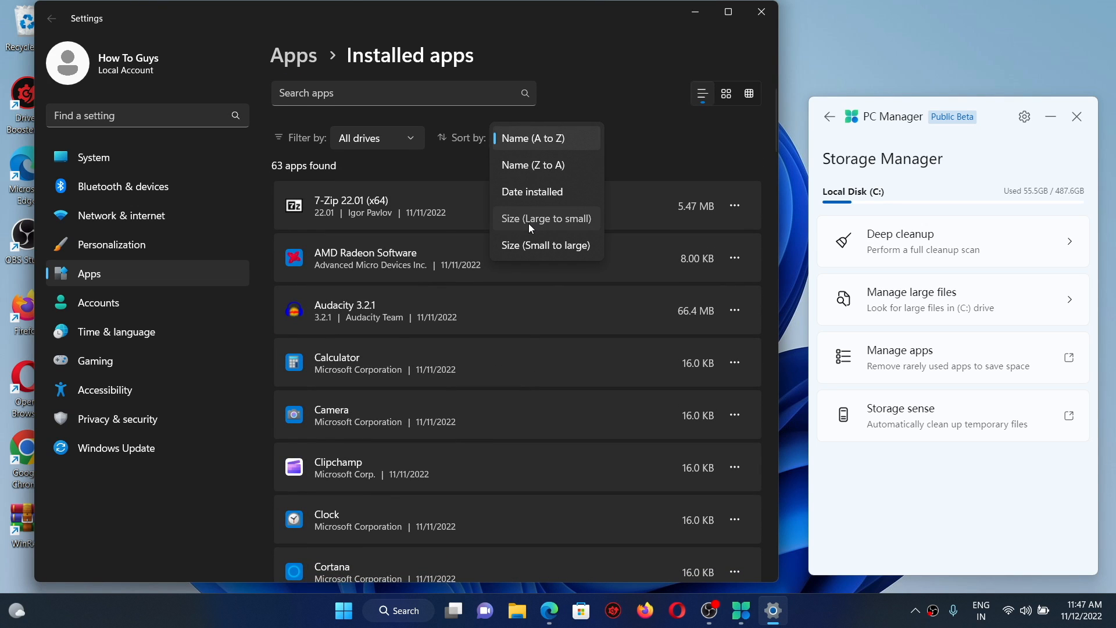
click(546, 219)
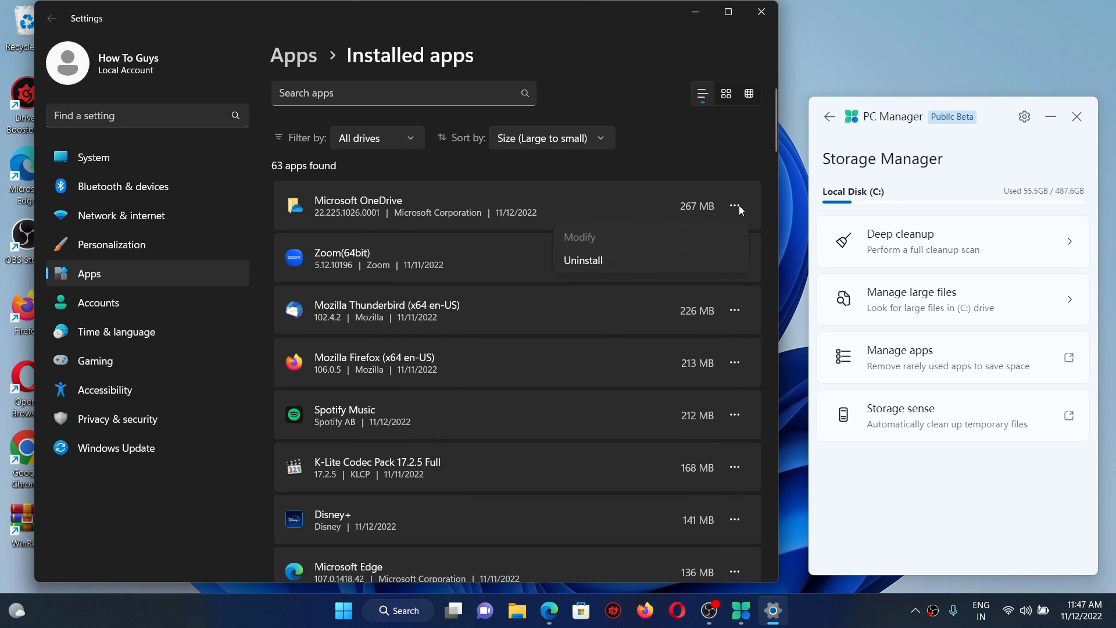
click(583, 260)
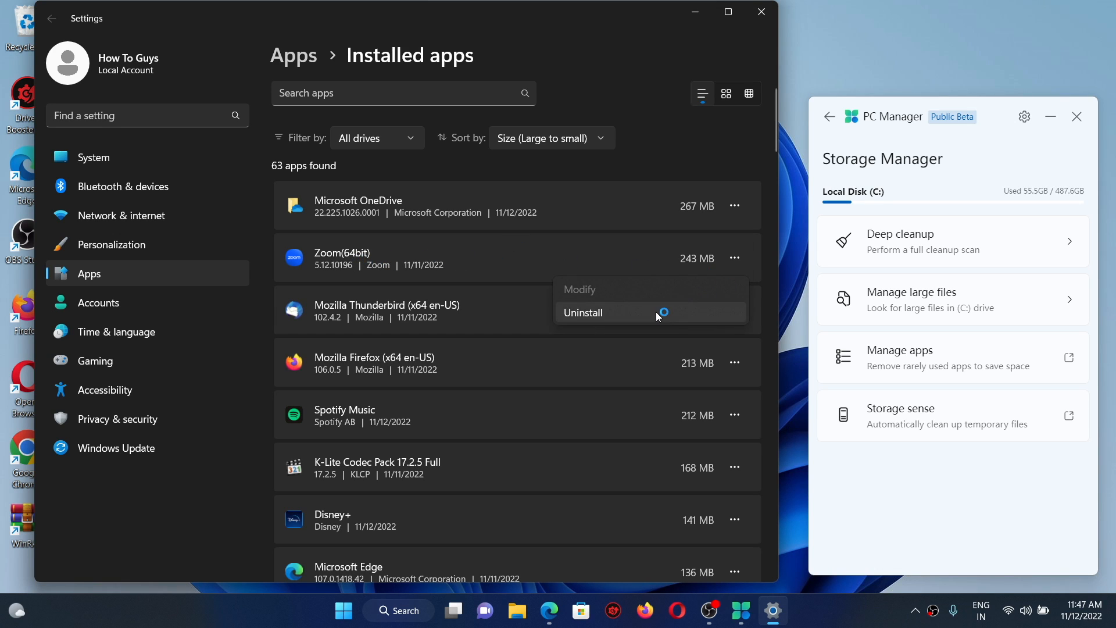
click(583, 313)
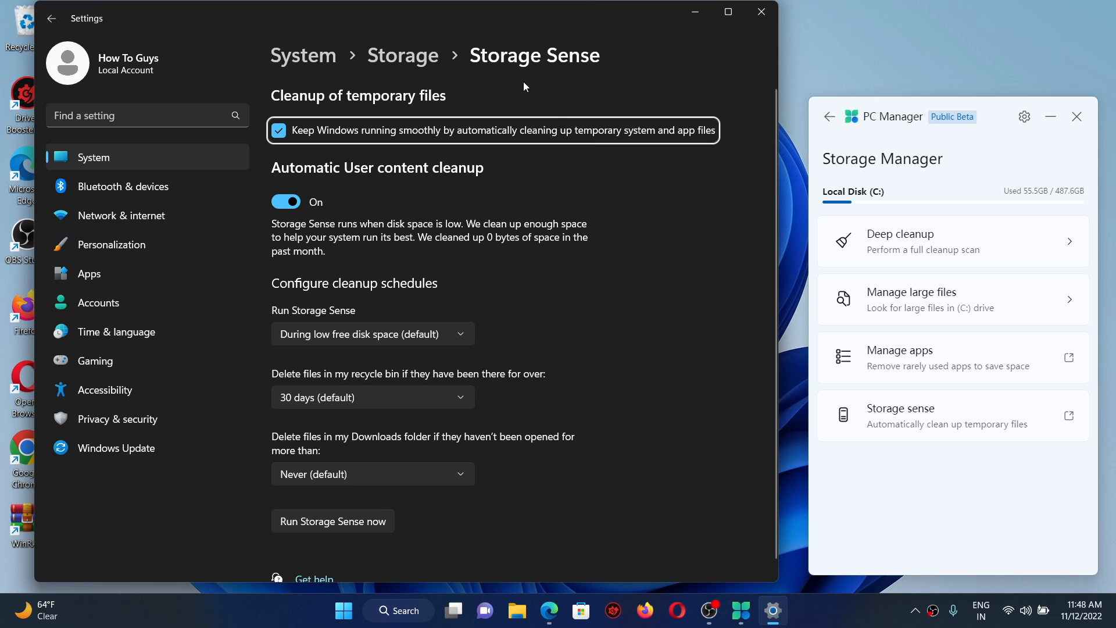
mouse_move(322, 149)
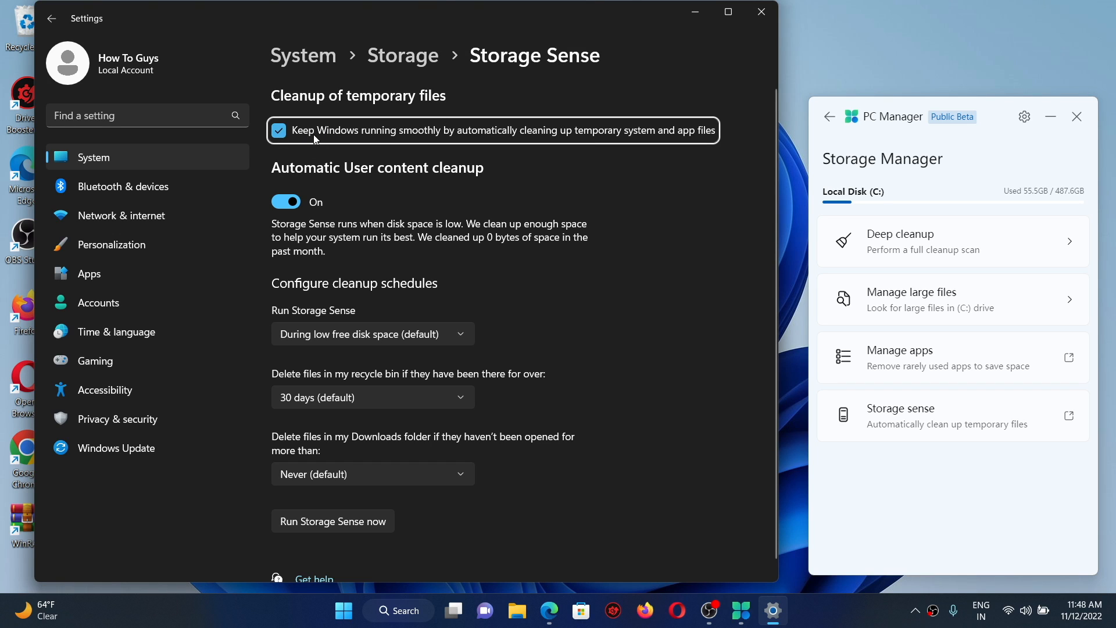
mouse_move(439, 139)
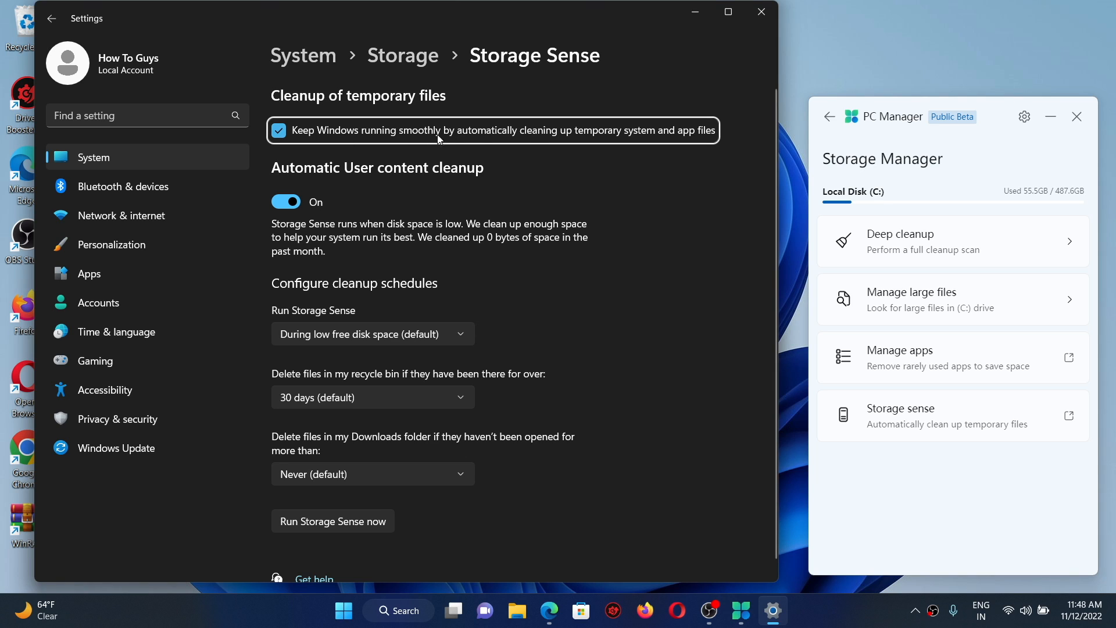
mouse_move(481, 154)
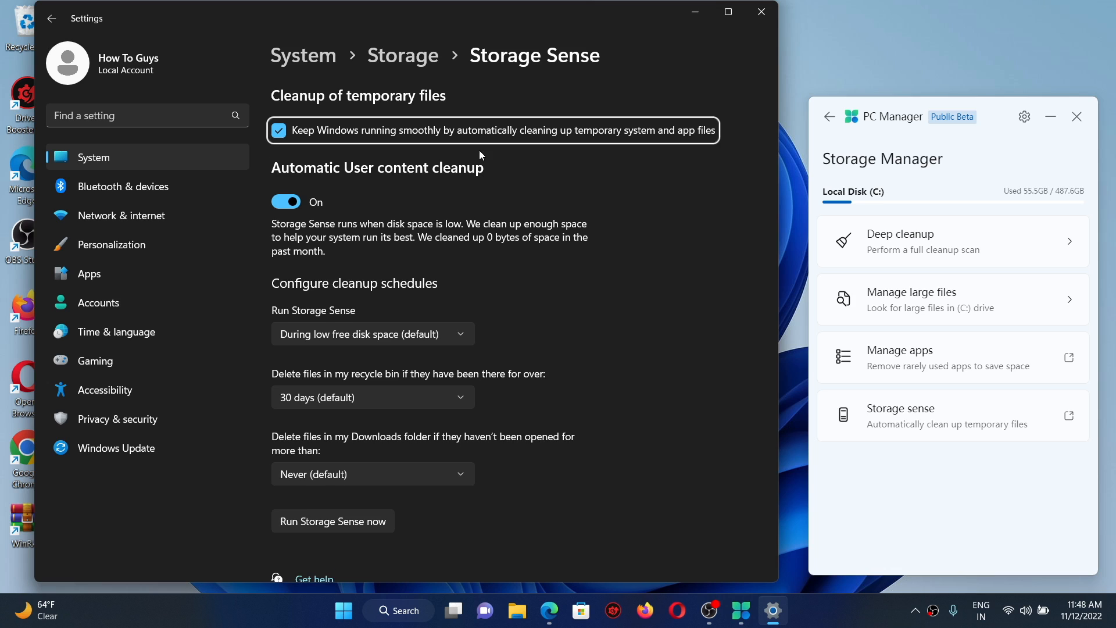
- Schedule Storage Sense daily, keep recycle bin files 30 days, and run it now to free 9.00 MB
scroll(down, 3)
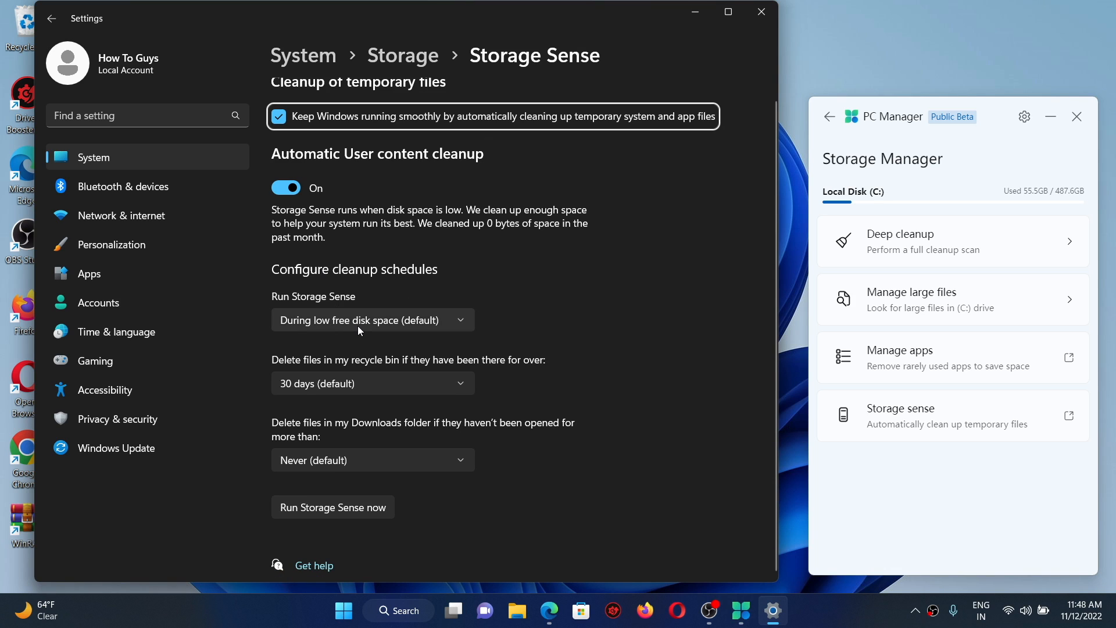
click(373, 320)
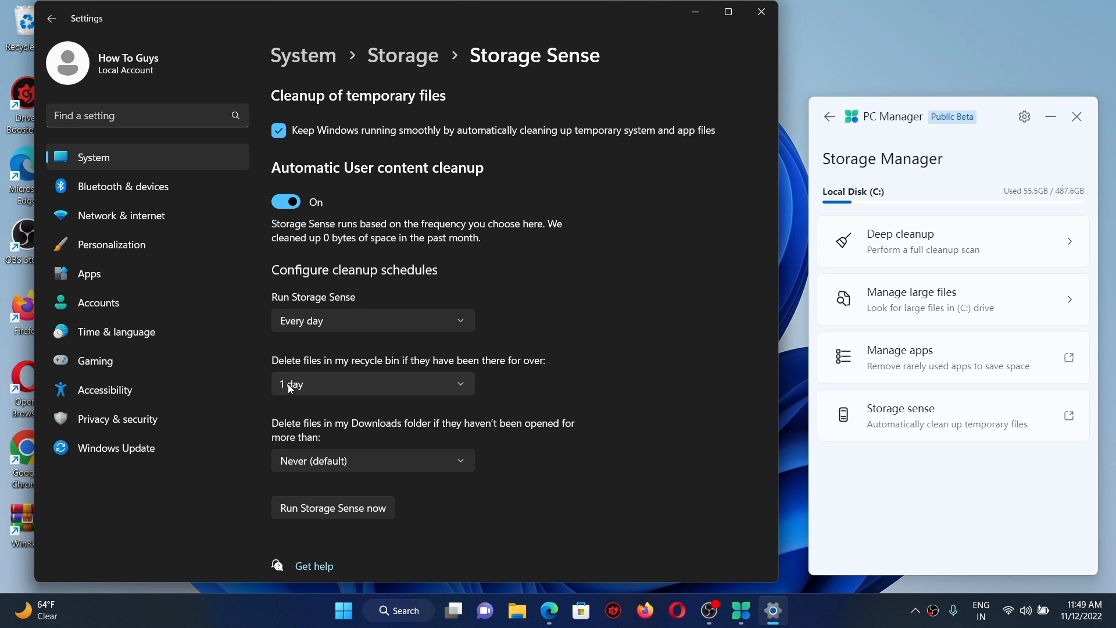
click(373, 384)
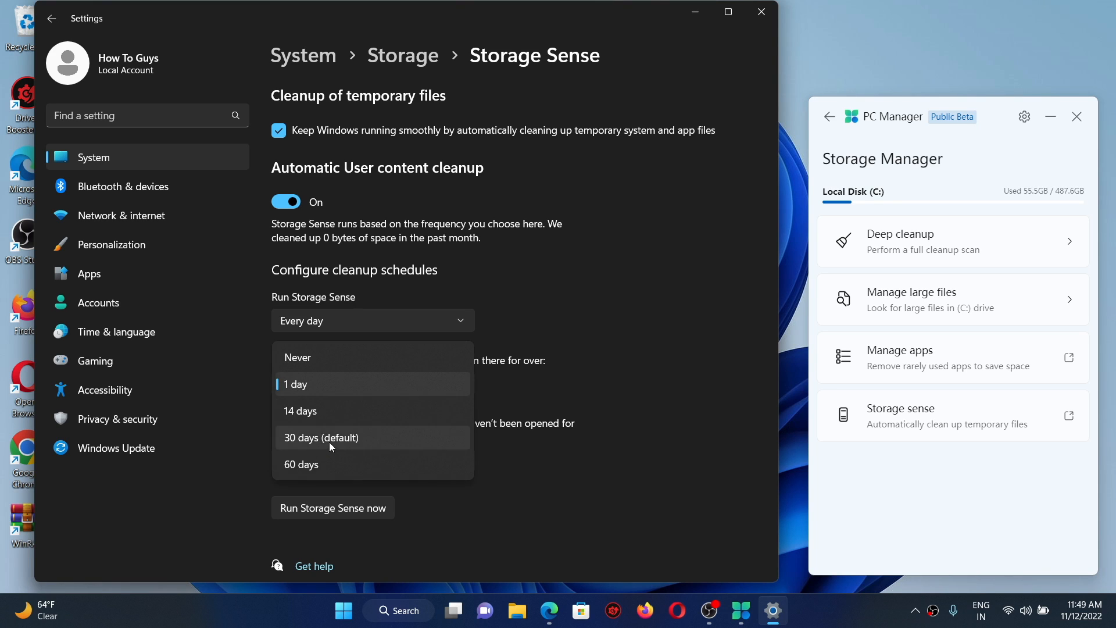
click(322, 437)
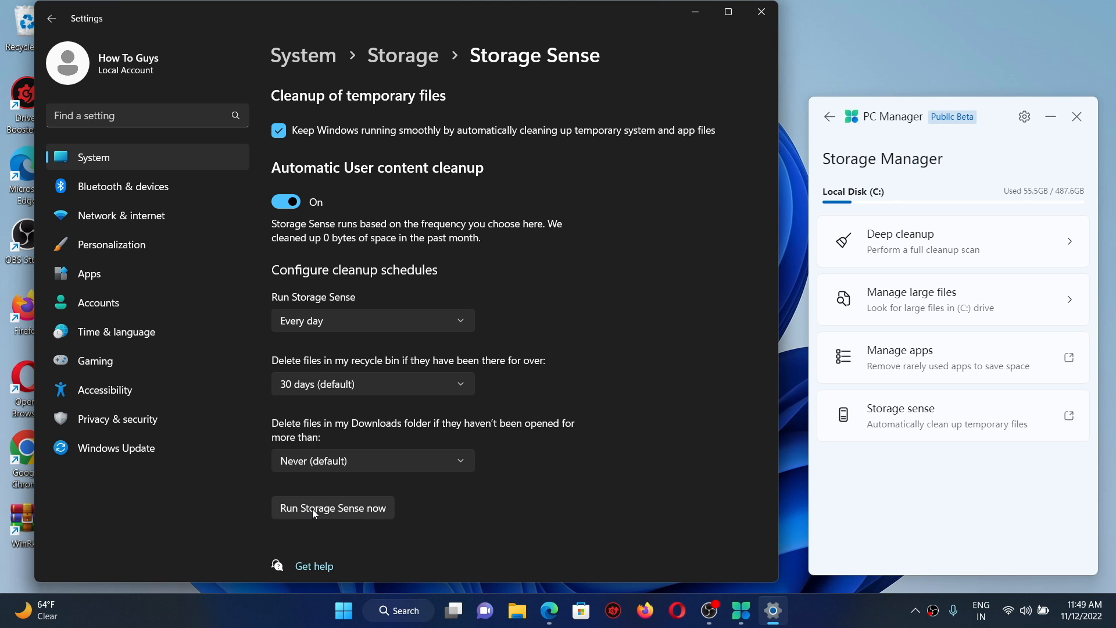
click(333, 508)
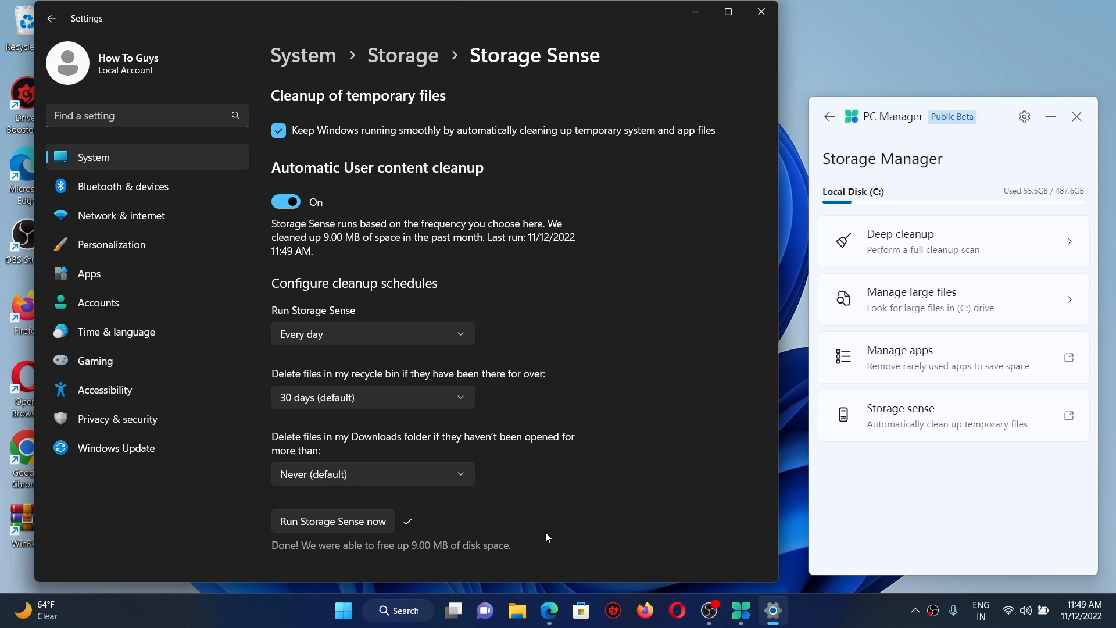
mouse_move(415, 560)
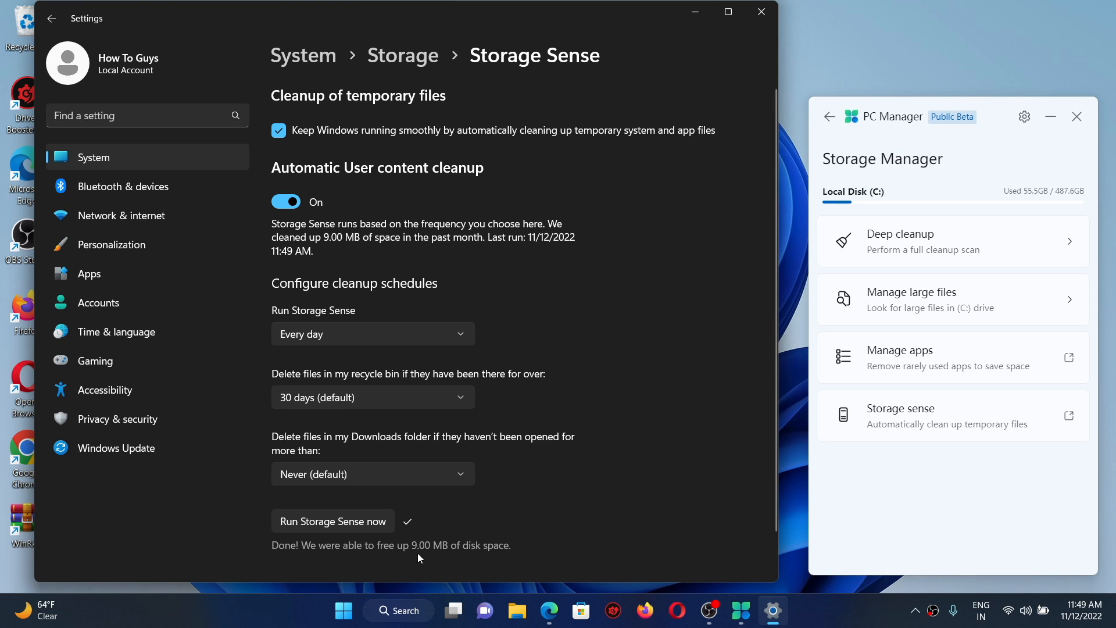
mouse_move(782, 76)
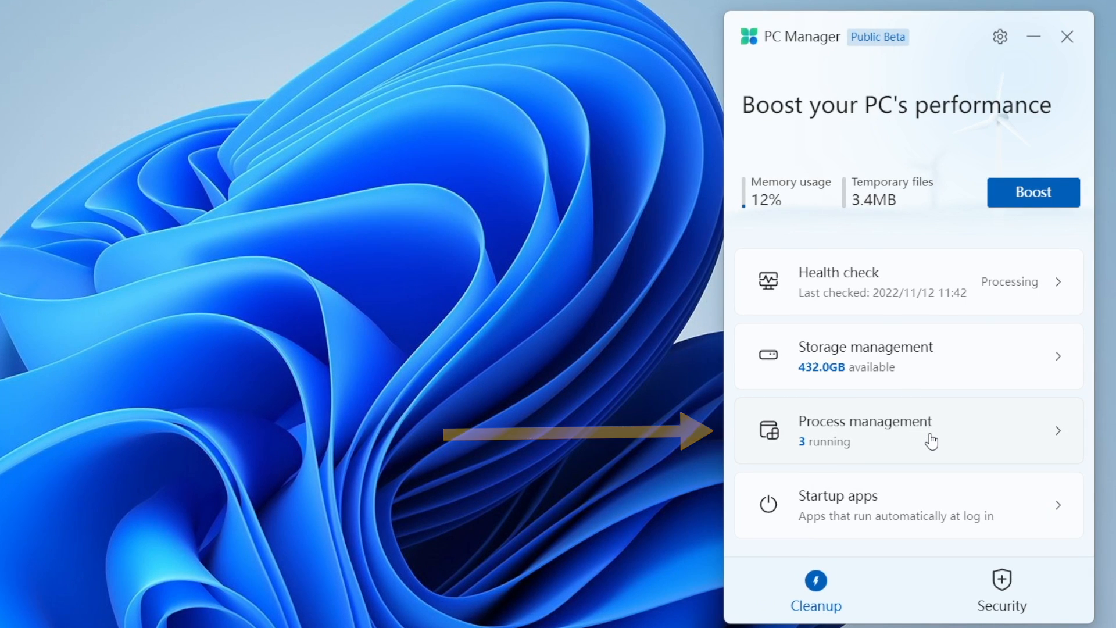
- Review the running processes list showing OBS Studio, then return to the performance overview
click(887, 430)
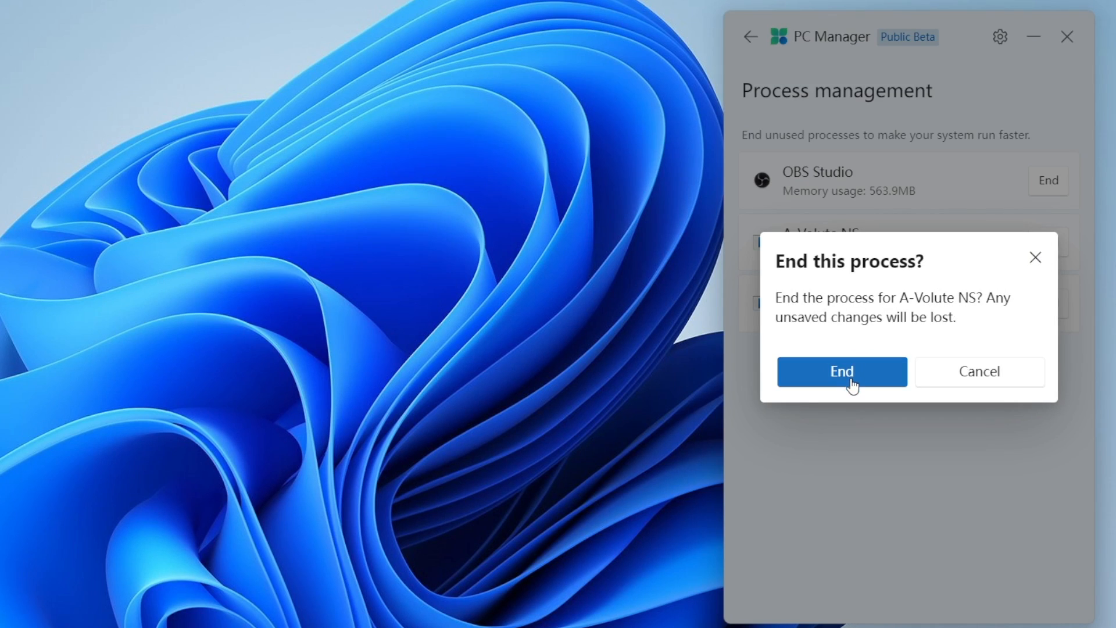
click(841, 371)
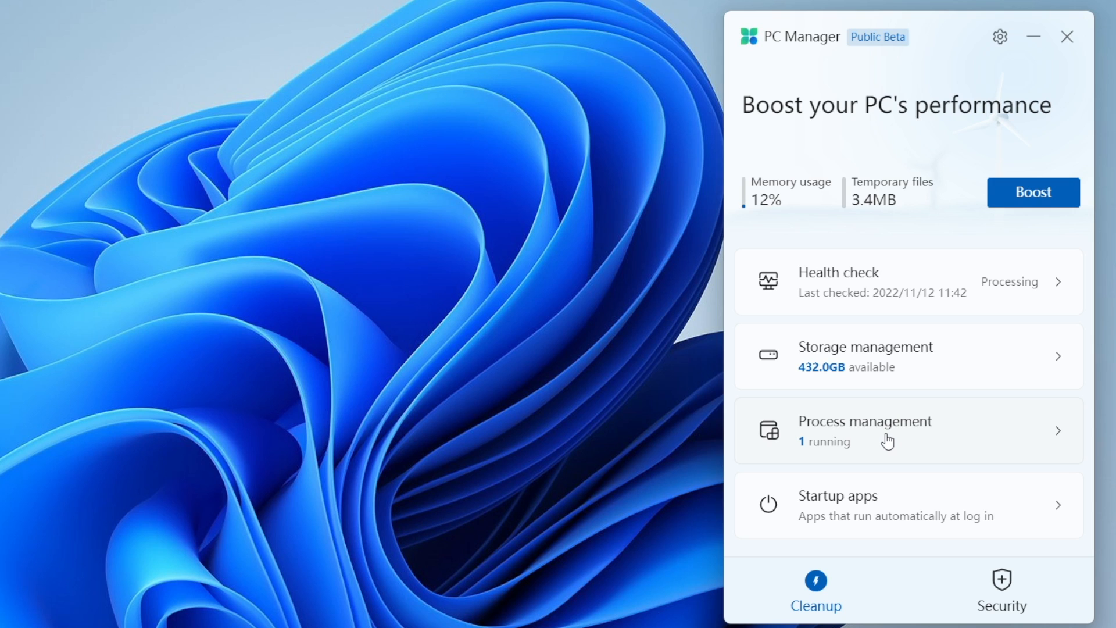
click(886, 431)
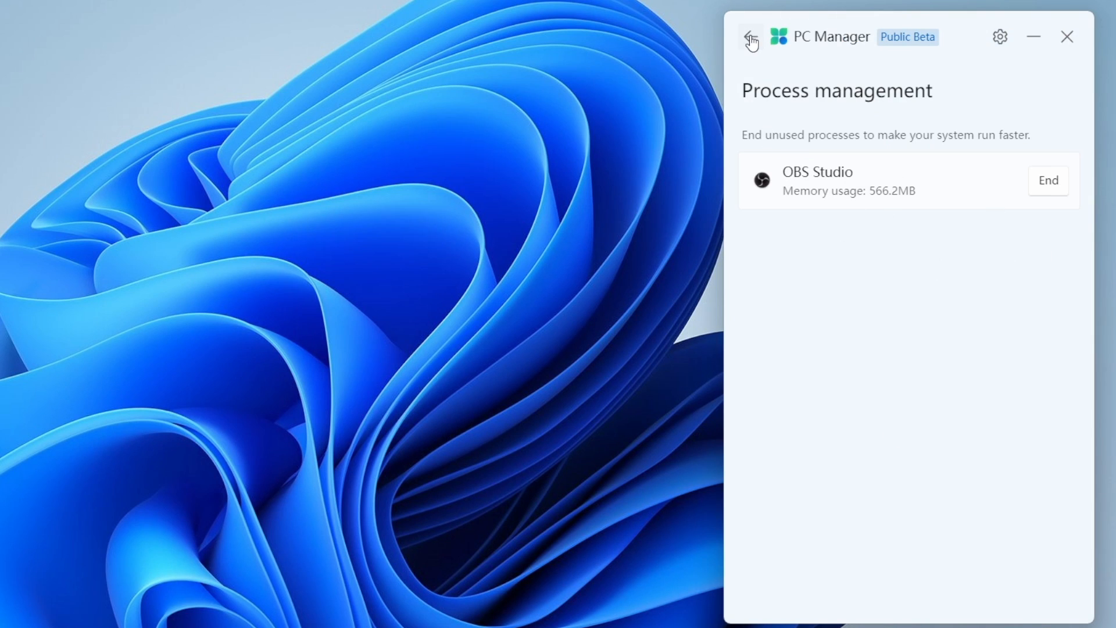
click(752, 37)
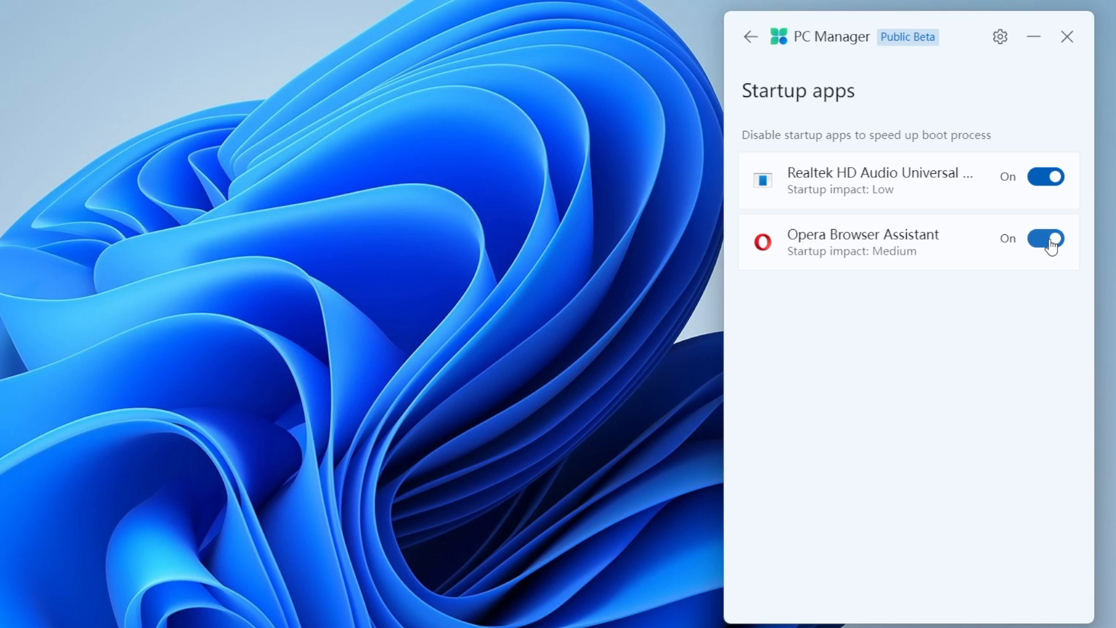
- Turn off Opera Browser Assistant and Realtek HD Audio at startup, then return to the overview
click(1046, 238)
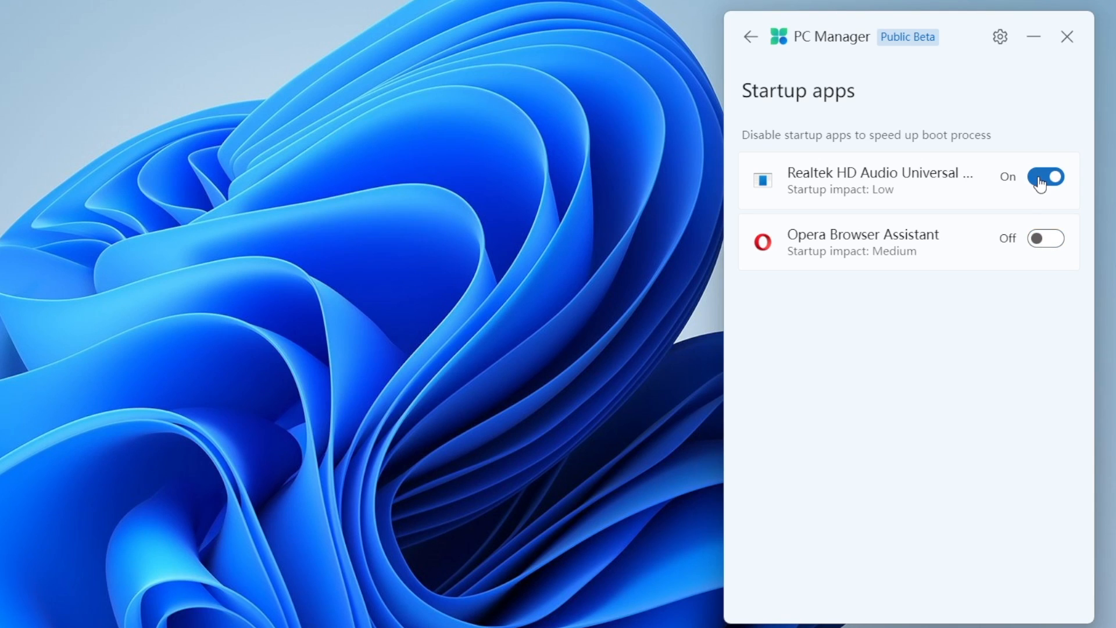
click(1046, 177)
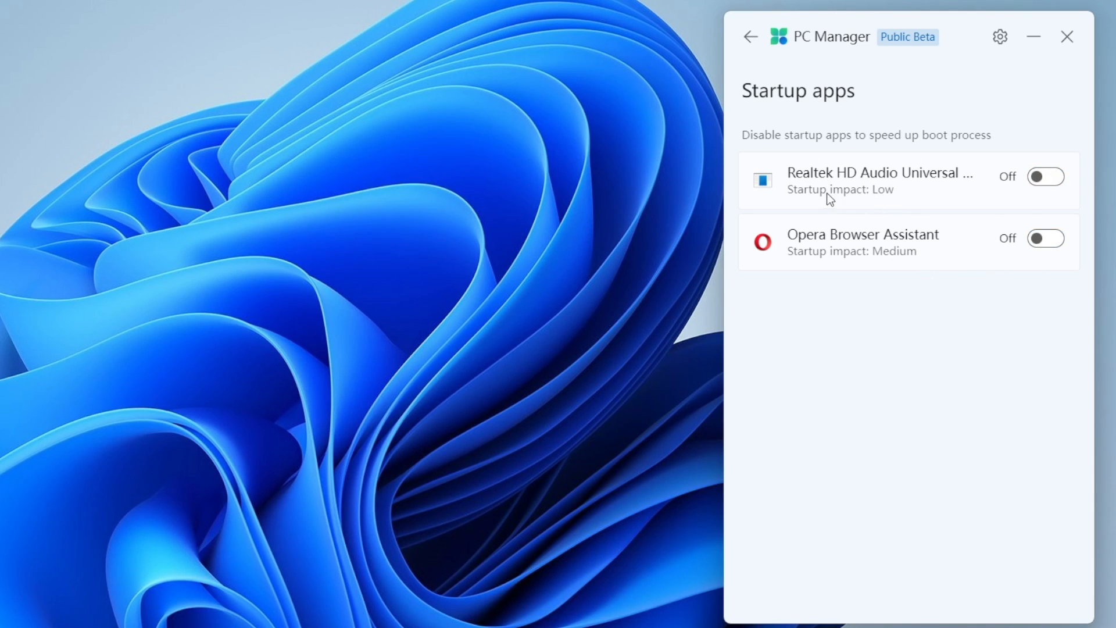
mouse_move(887, 196)
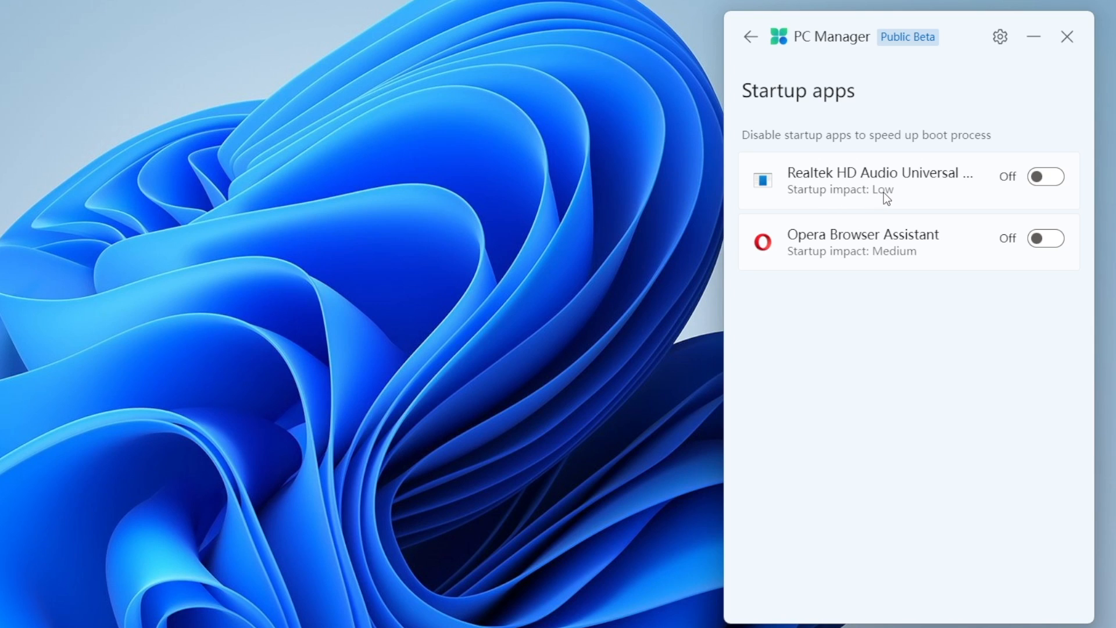
mouse_move(839, 241)
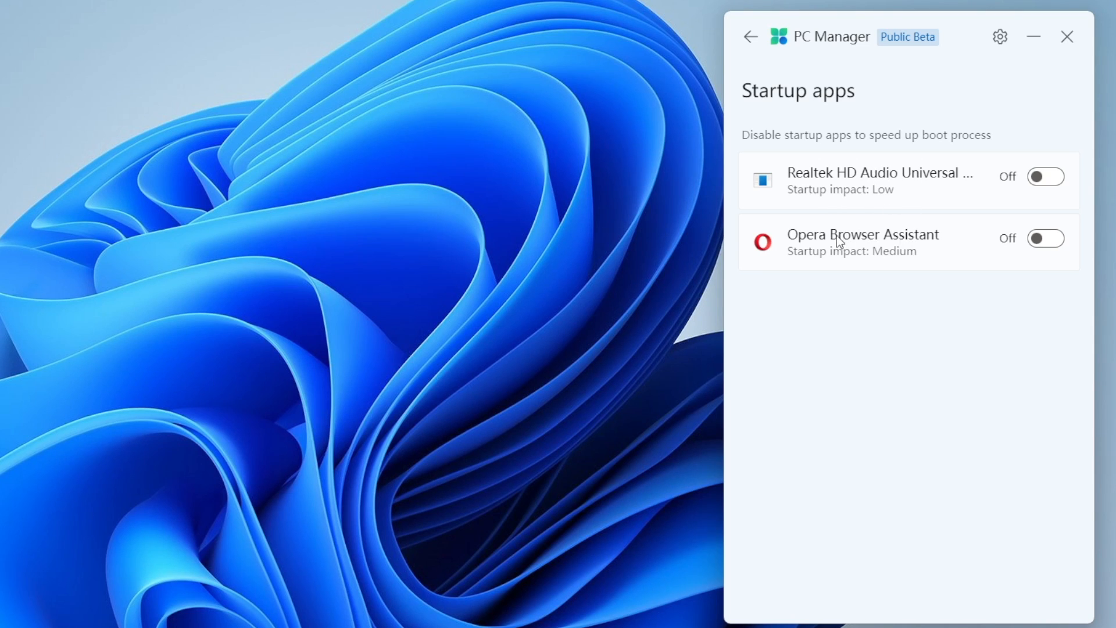
click(750, 37)
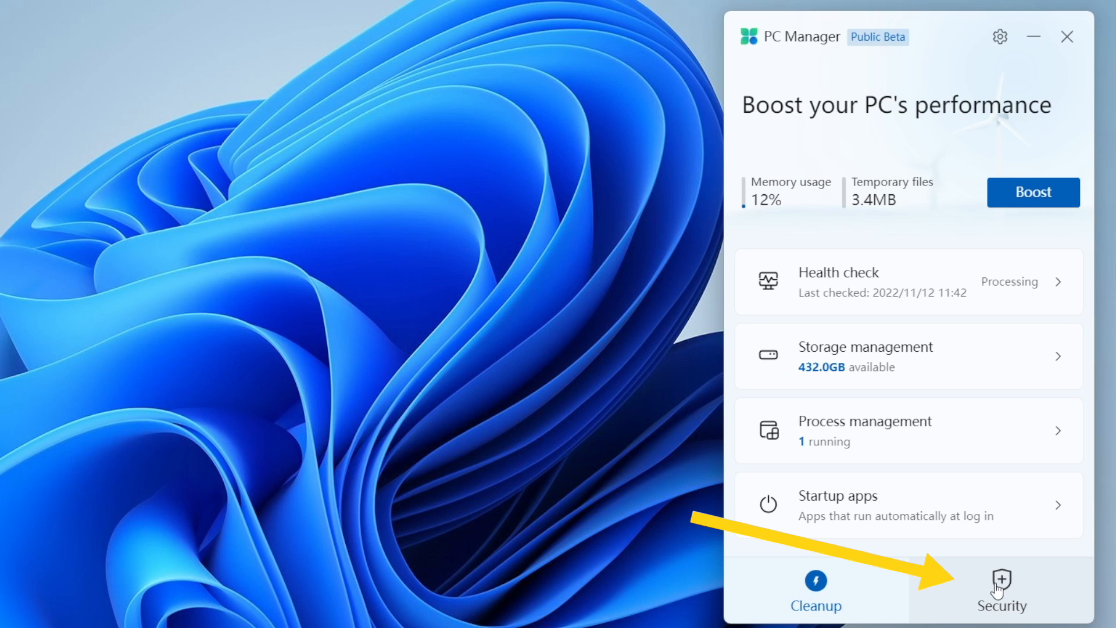
- Run a security scan of 36,410 files with no threats, then install four available driver updates
click(996, 587)
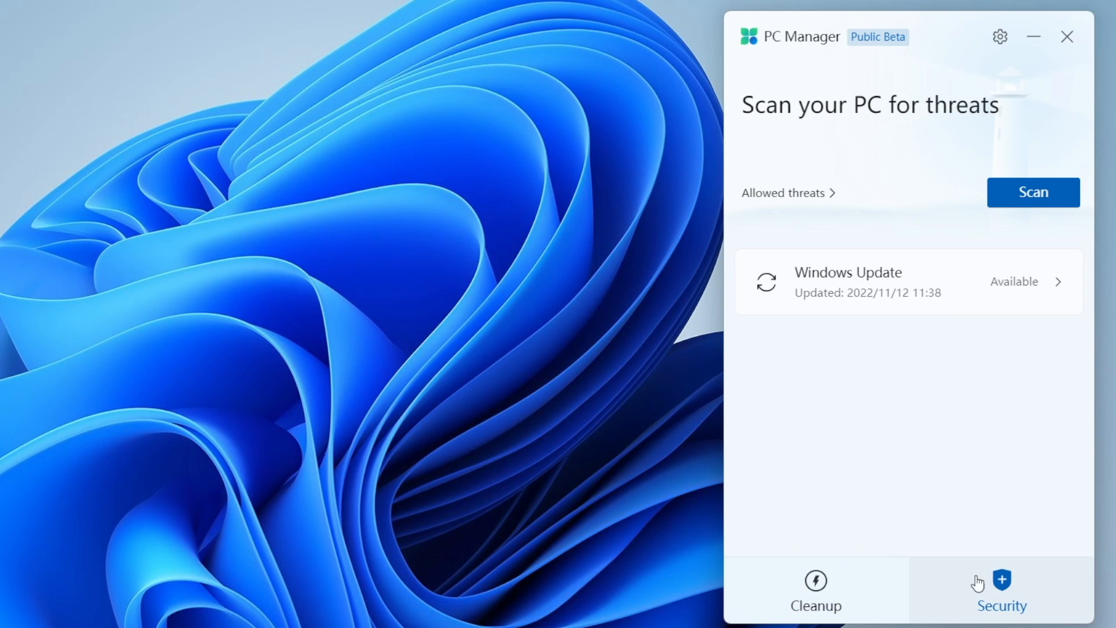
click(1033, 192)
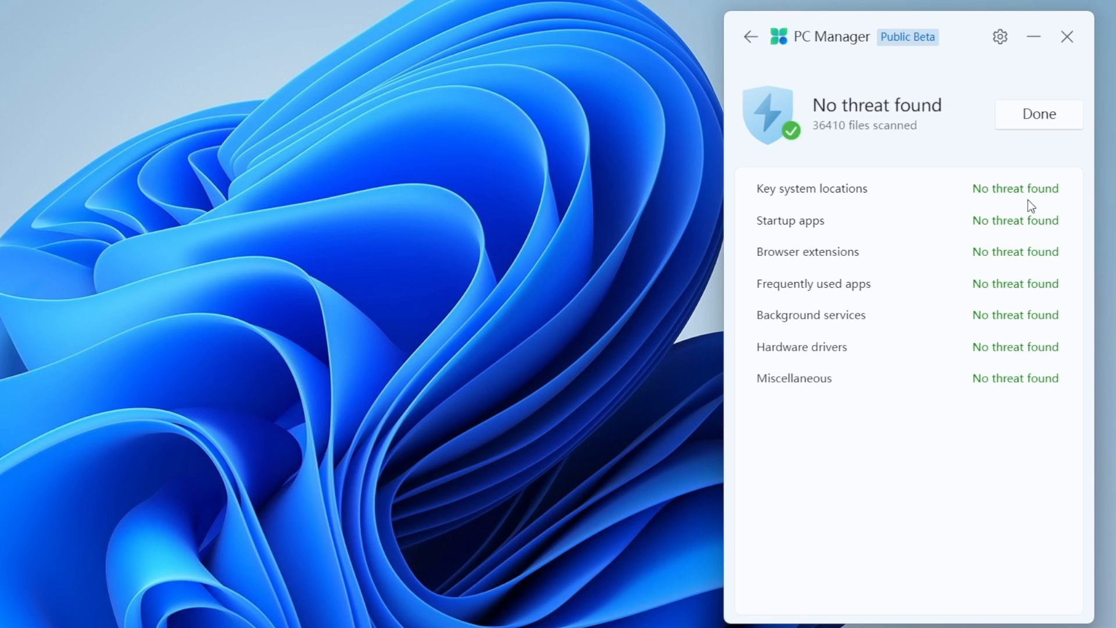
mouse_move(965, 126)
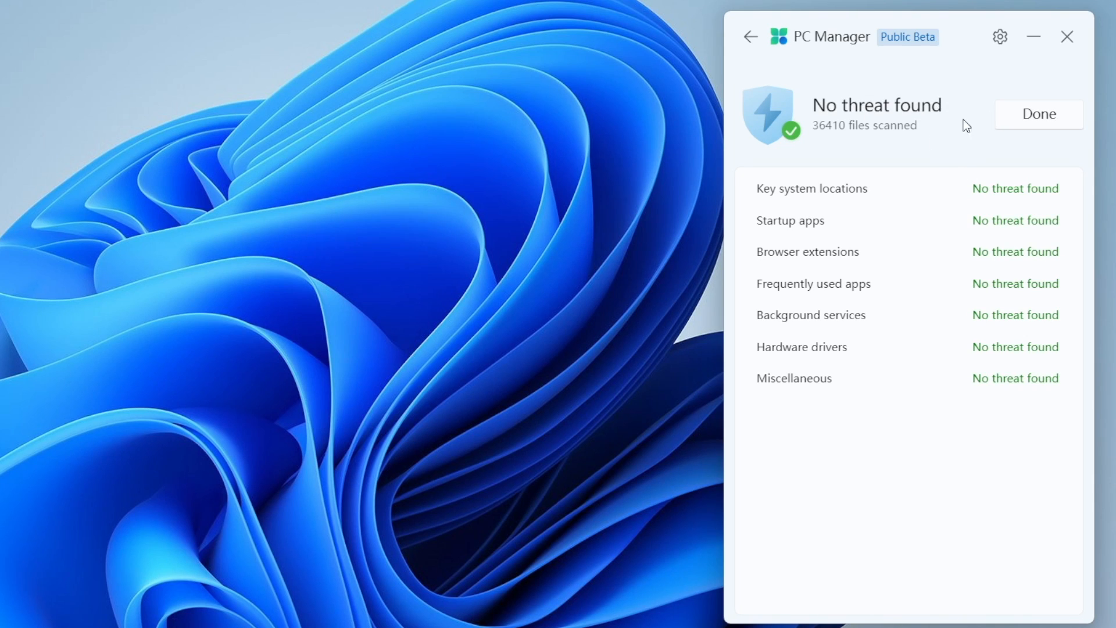
mouse_move(947, 150)
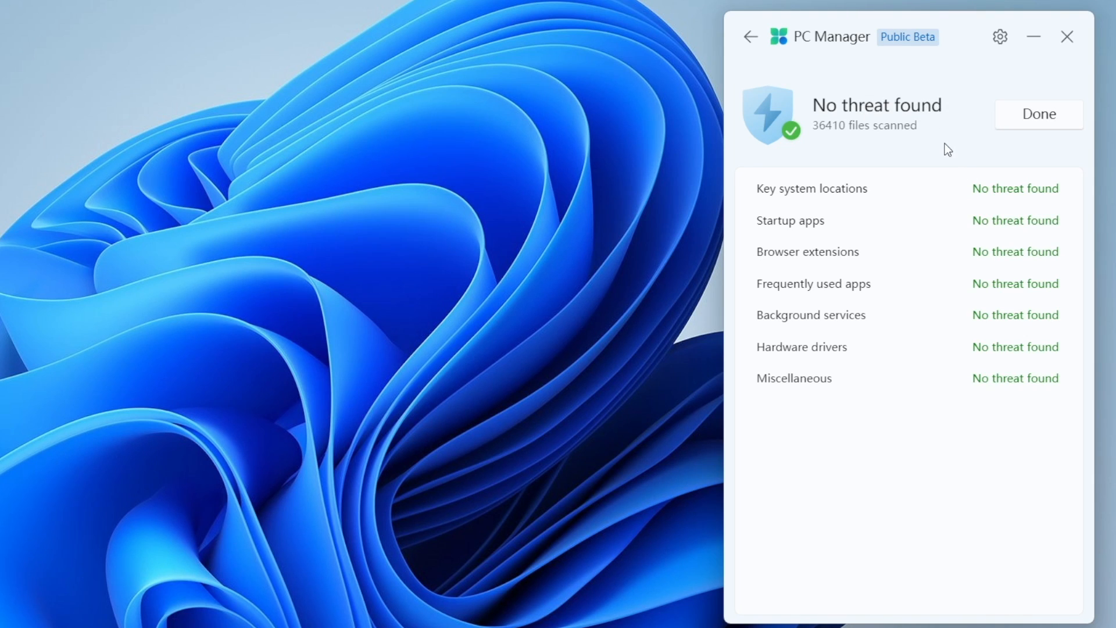
click(1039, 114)
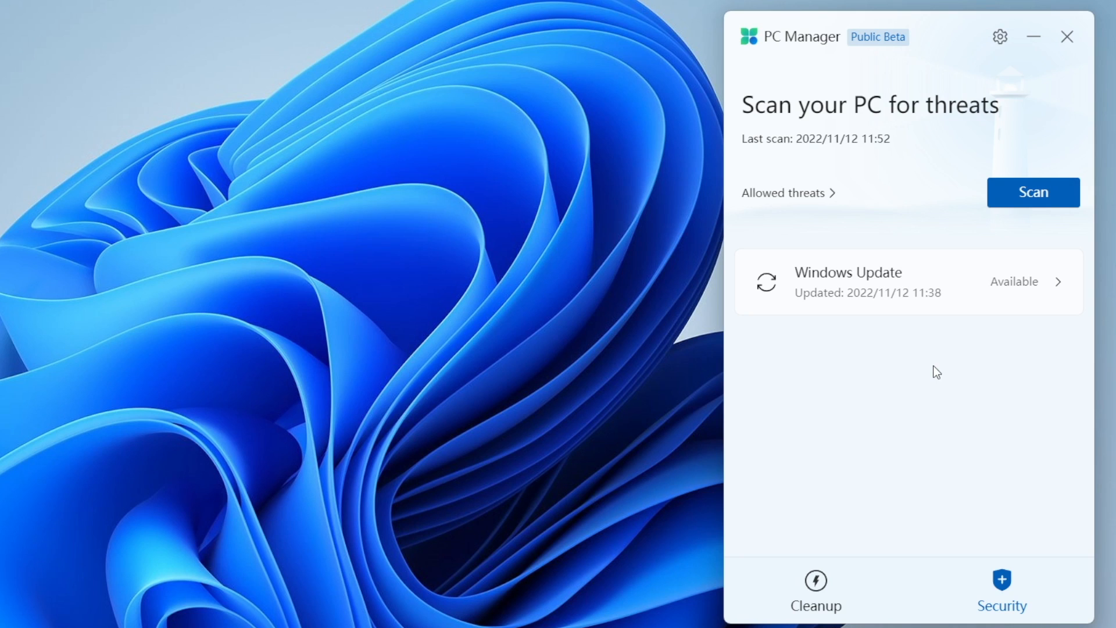
click(907, 281)
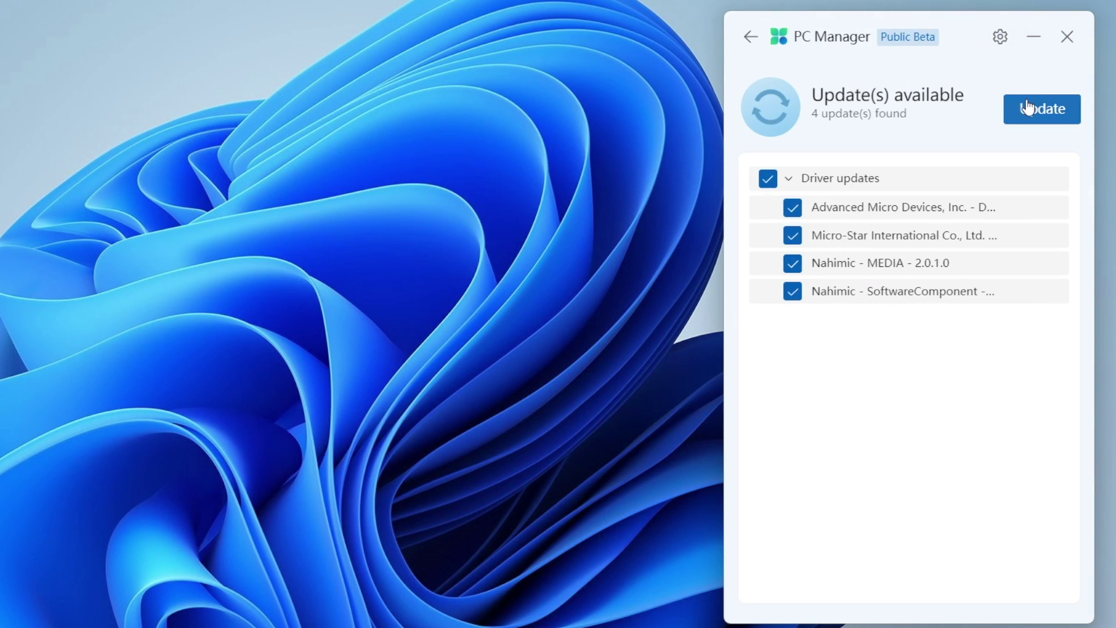
click(1041, 109)
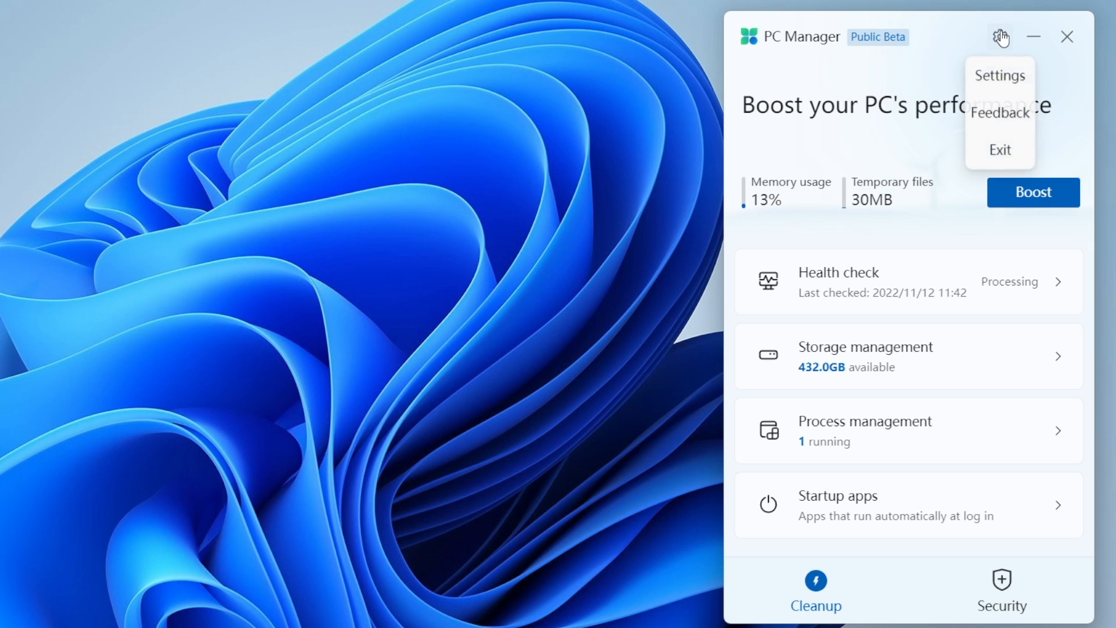
- Turn off 'Start PC Manager automatically' in PC Manager settings and close the settings
click(1000, 75)
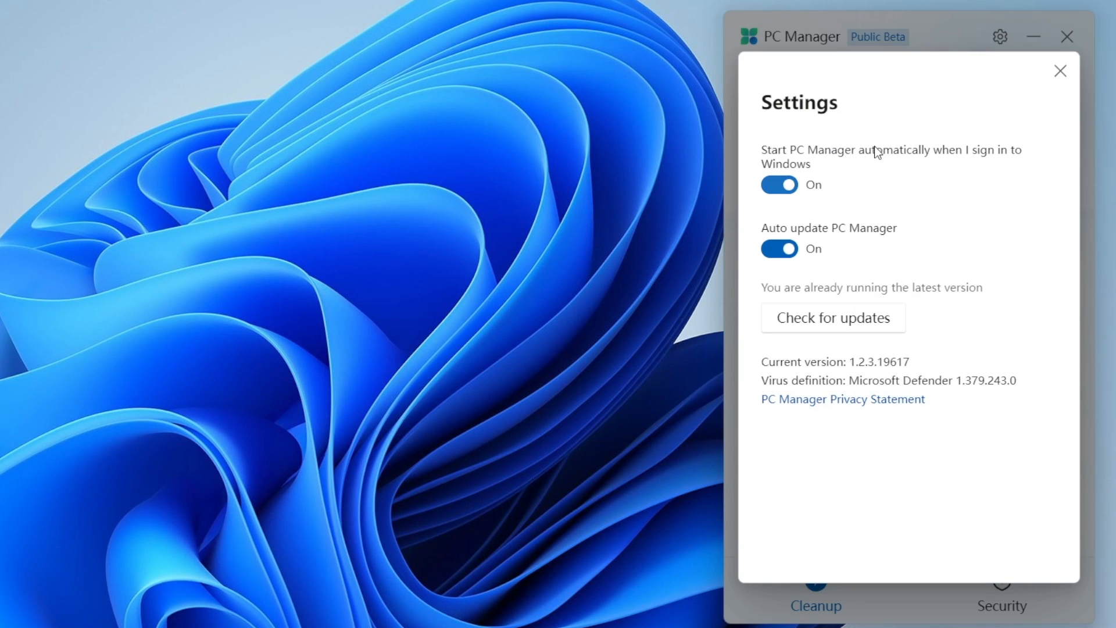
mouse_move(998, 164)
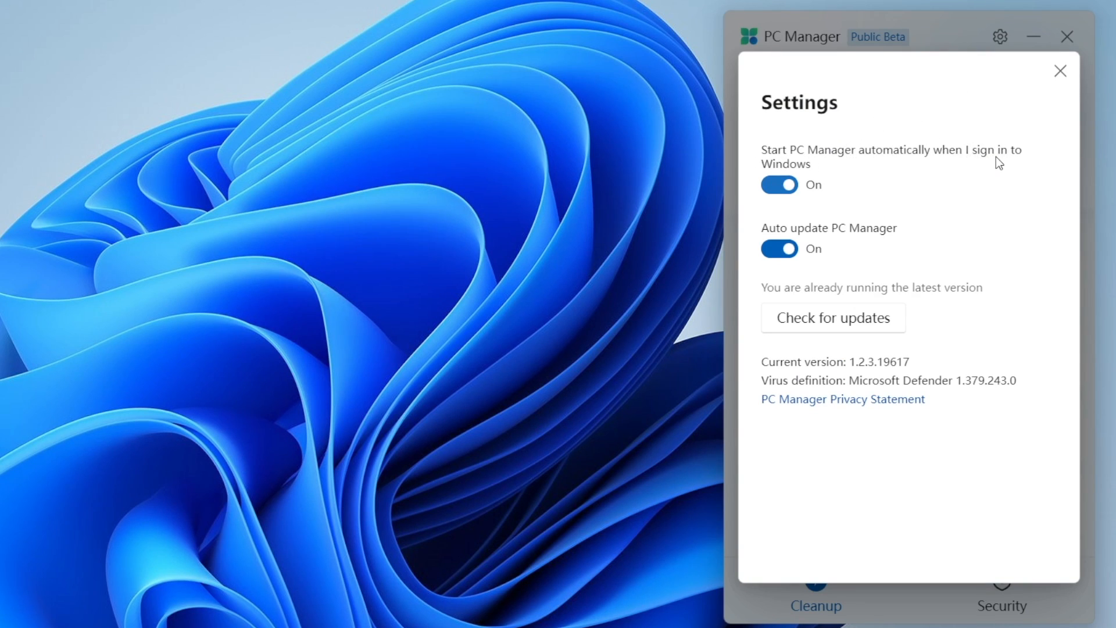
click(779, 185)
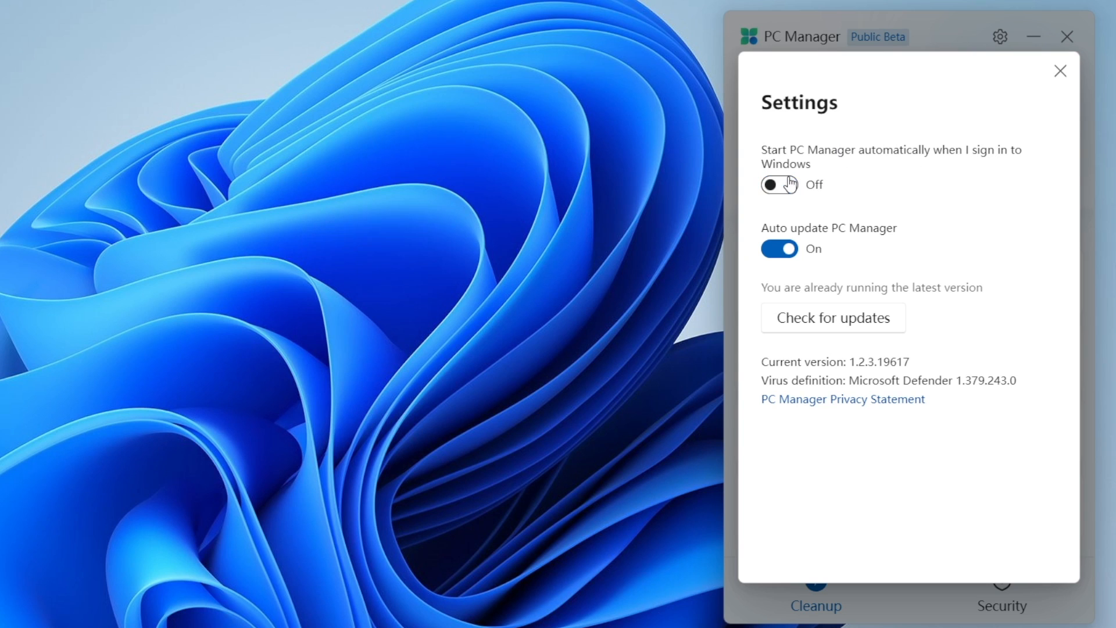
click(1061, 70)
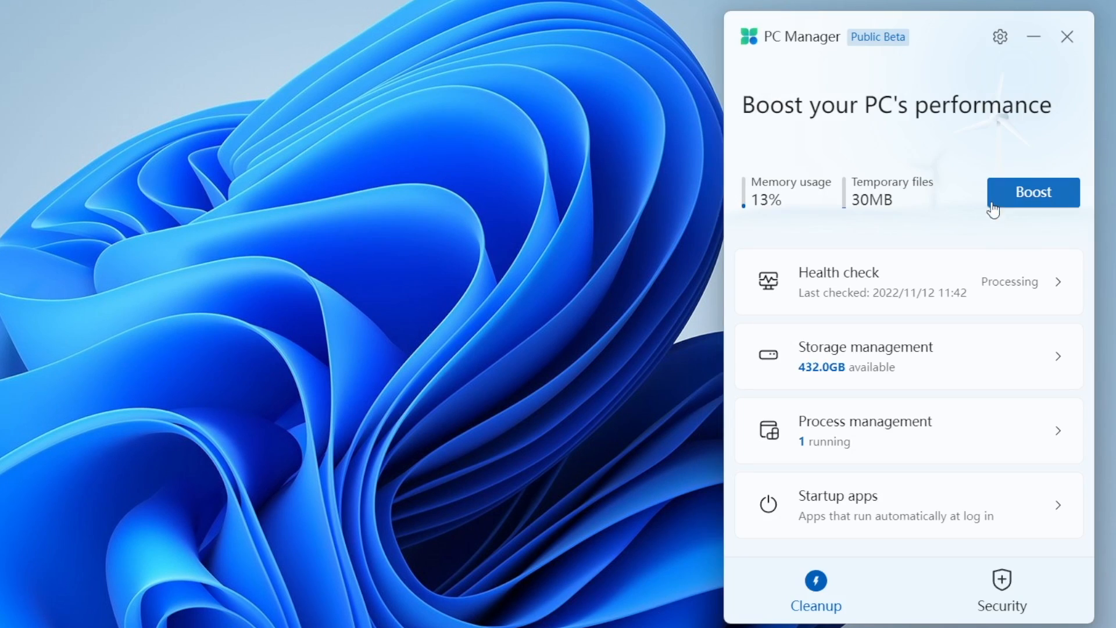
- Boost PC performance, cleaning 30MB of temporary files and lowering memory usage to 12%
click(1034, 192)
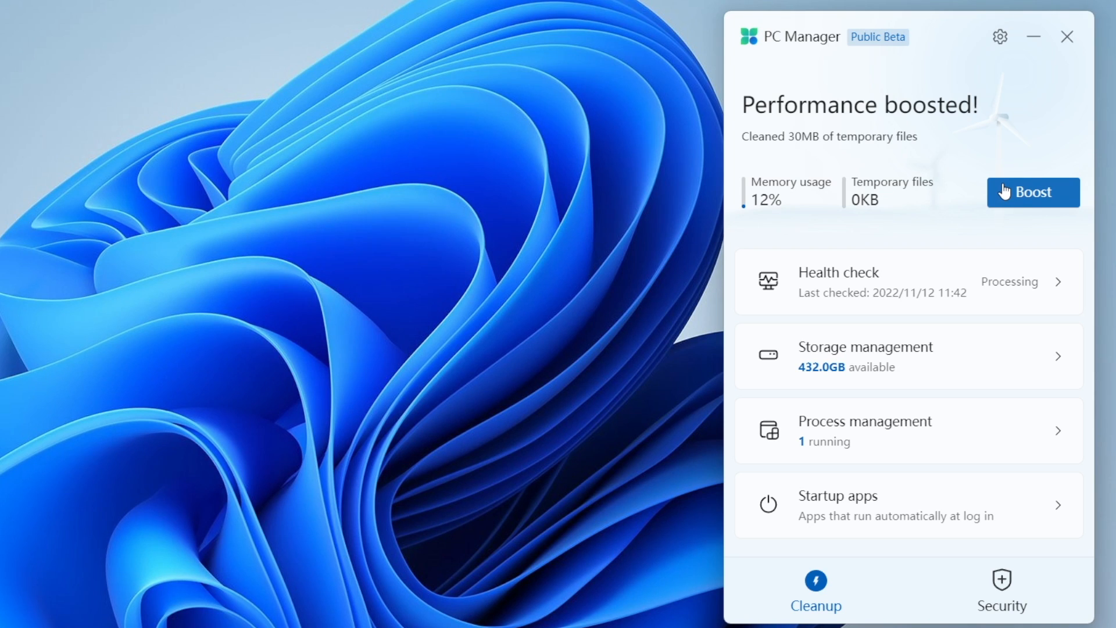
mouse_move(817, 201)
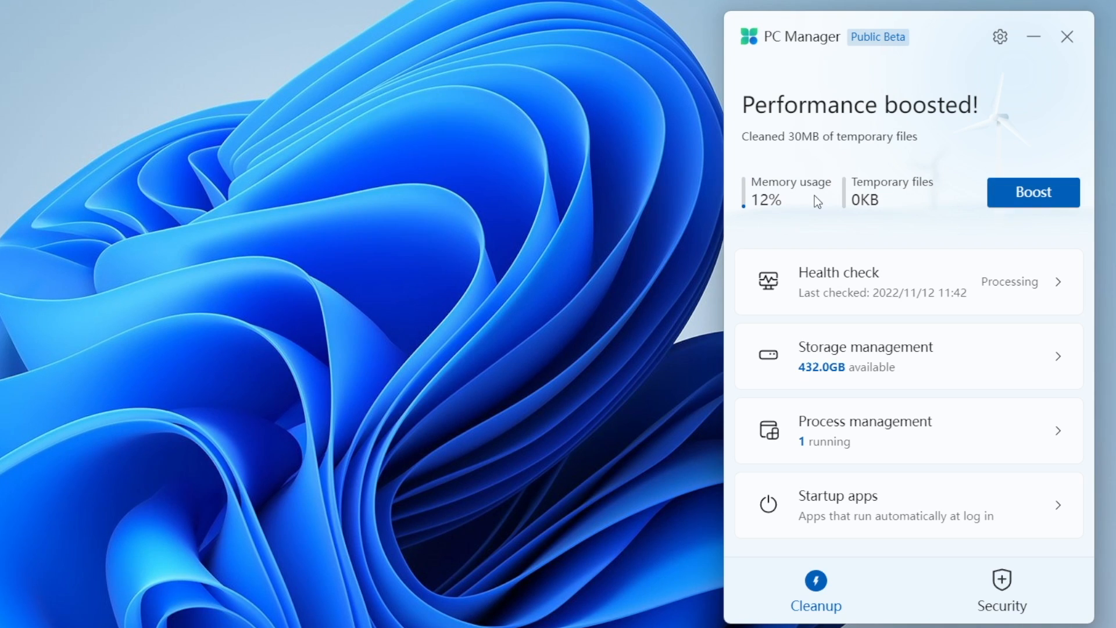
mouse_move(899, 132)
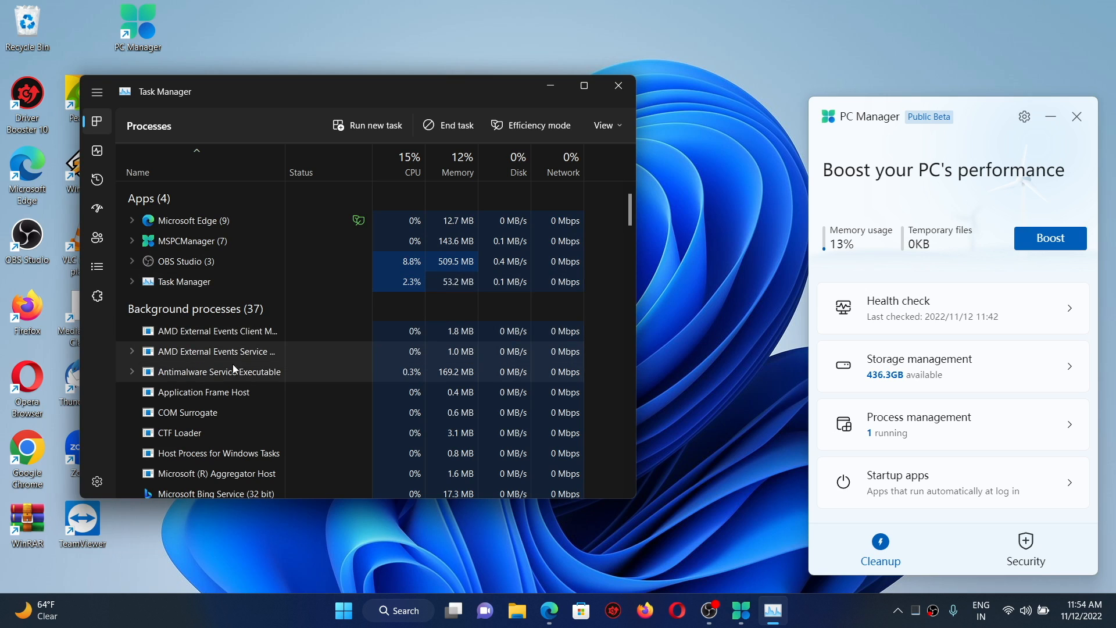
- Request Efficiency mode for AMD External Events Client Module in Task Manager's process list
scroll(down, 3)
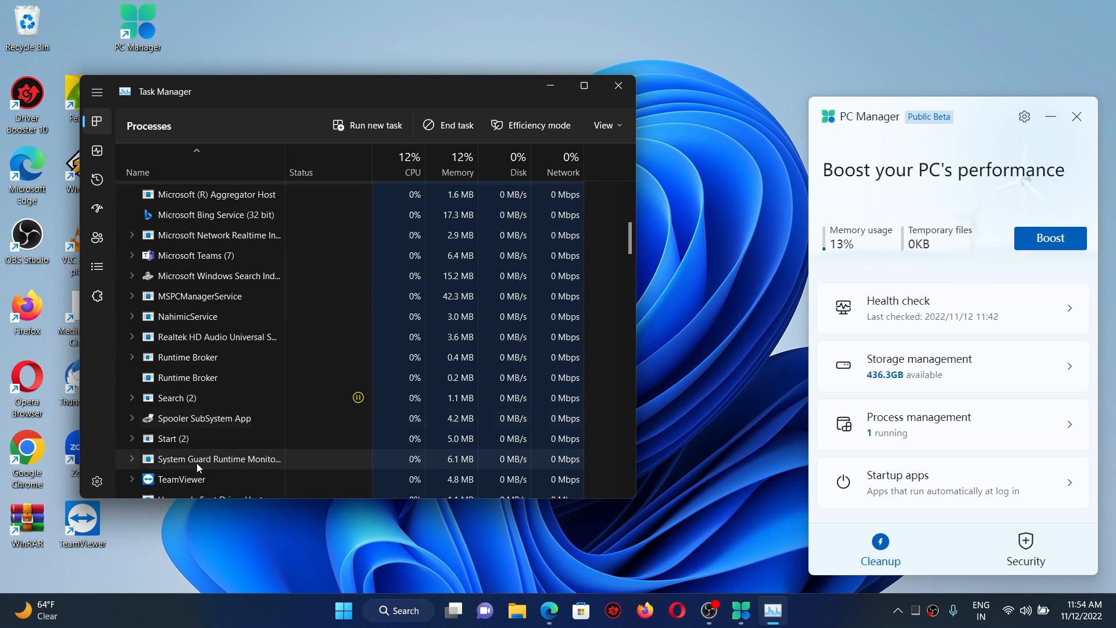
click(539, 125)
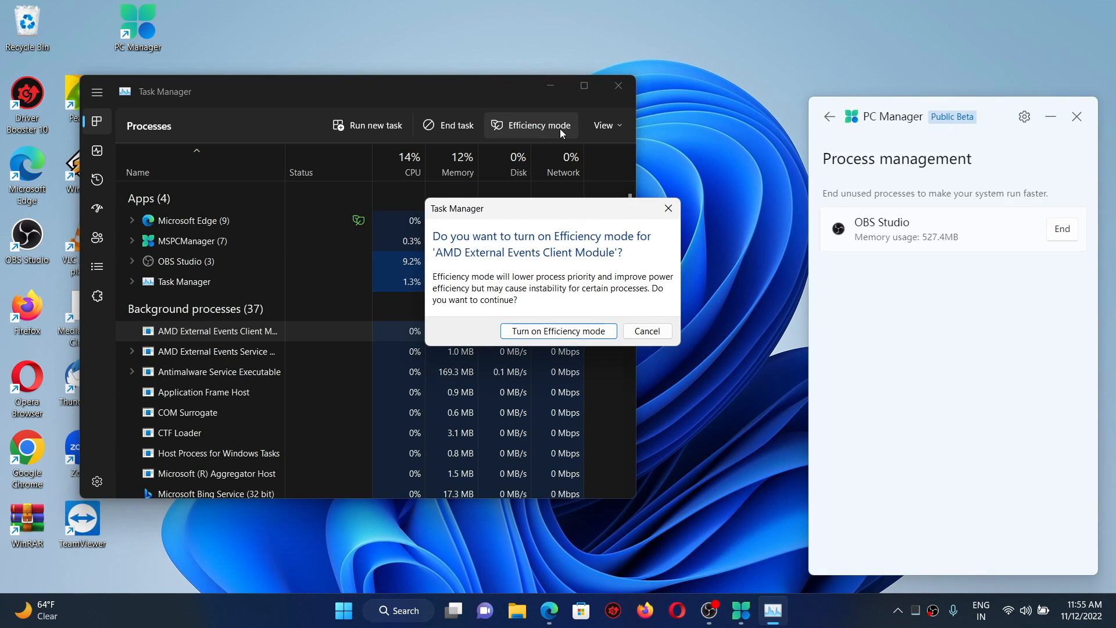